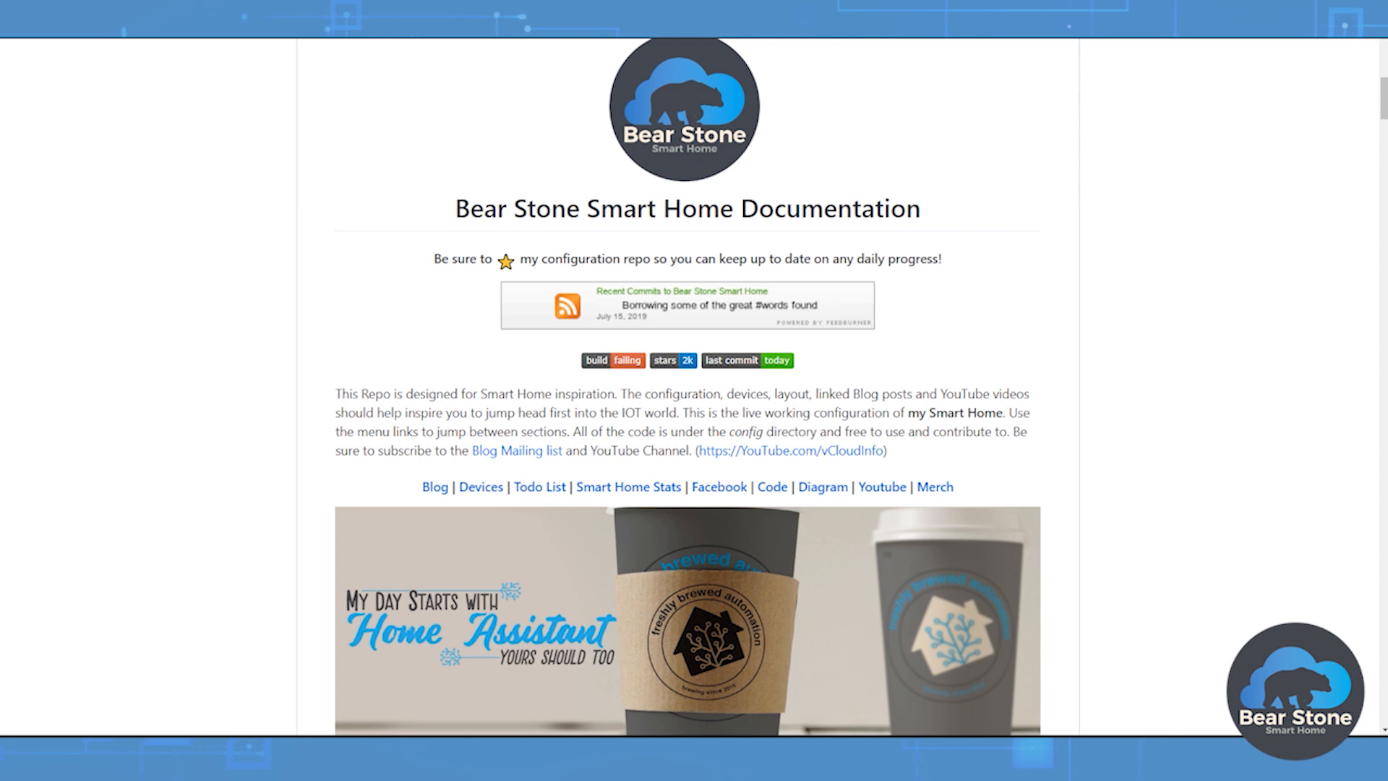
{"action": "mouse_move", "coordinate": [443, 80]}
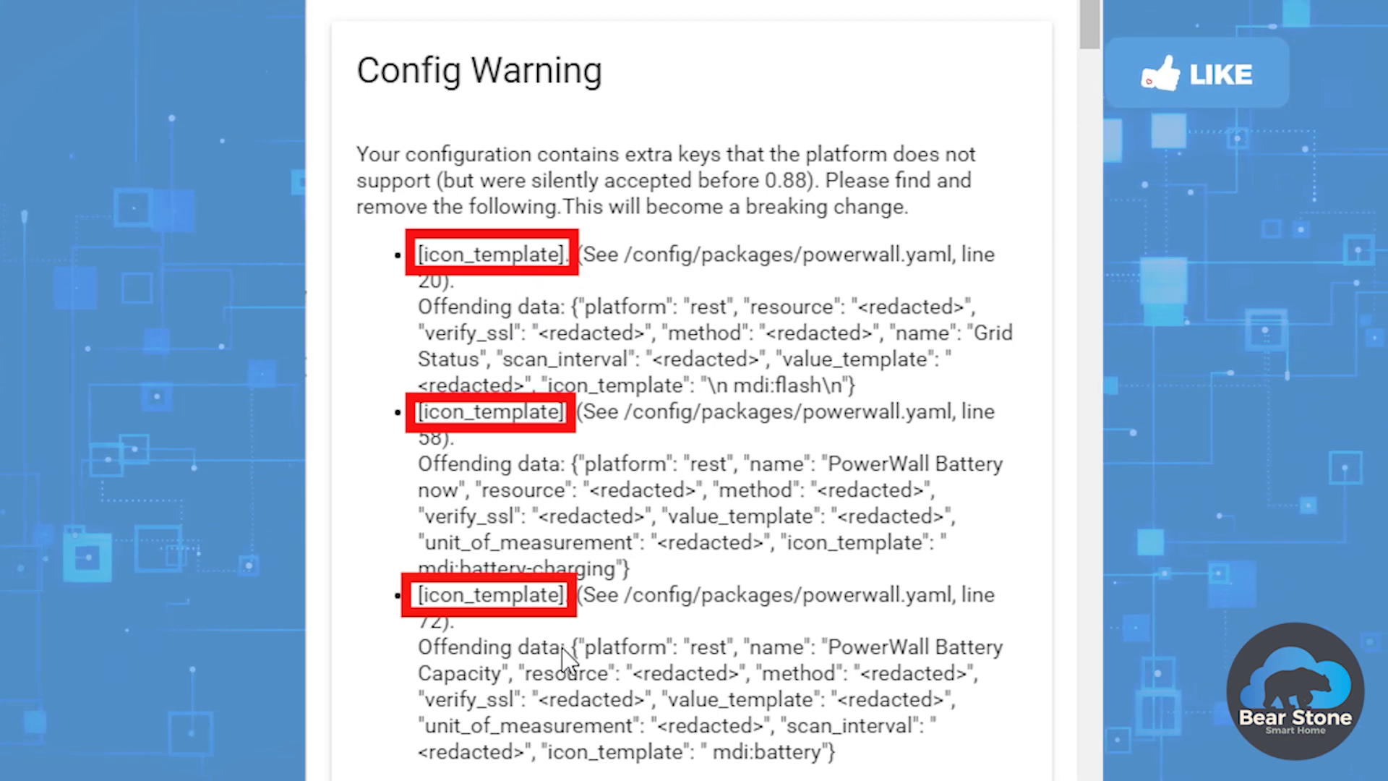
{"action": "mouse_move", "coordinate": [456, 287]}
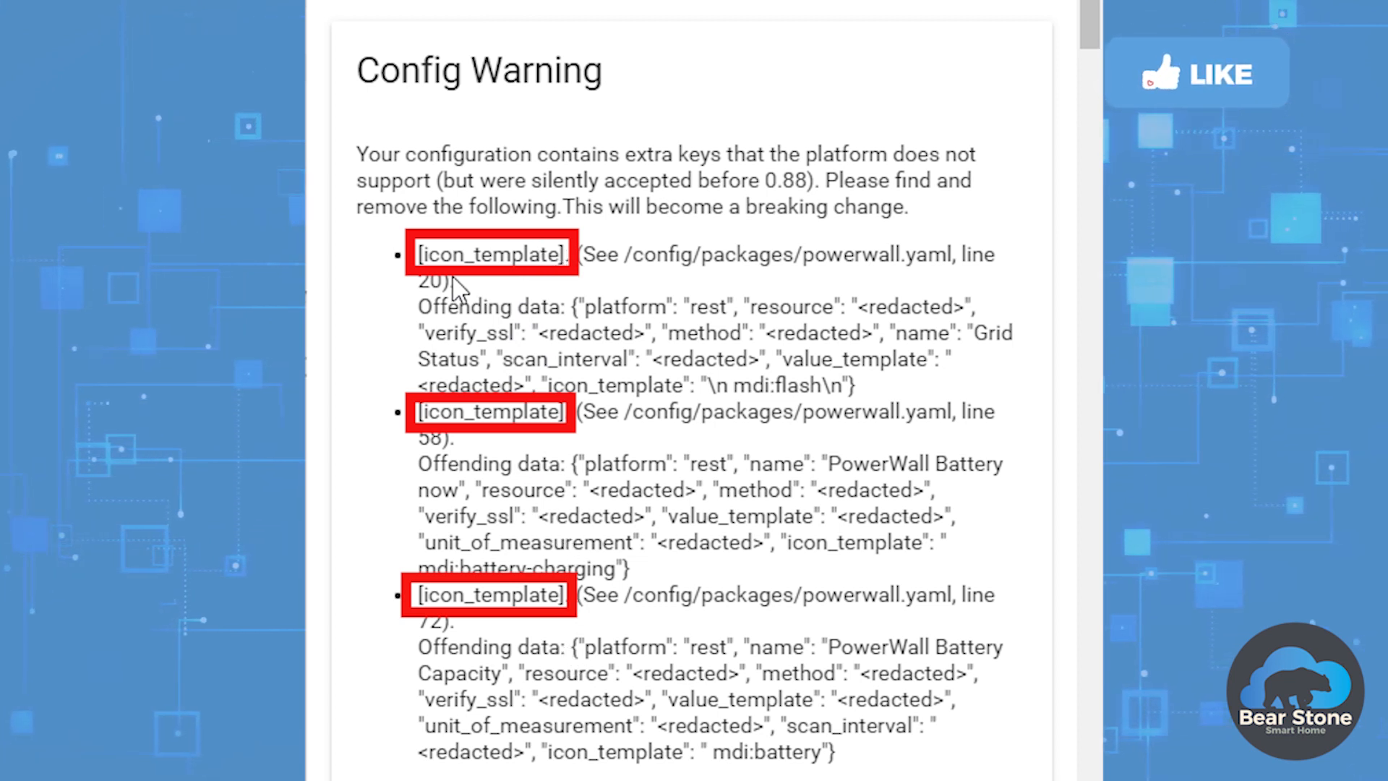
{"action": "mouse_move", "coordinate": [567, 283]}
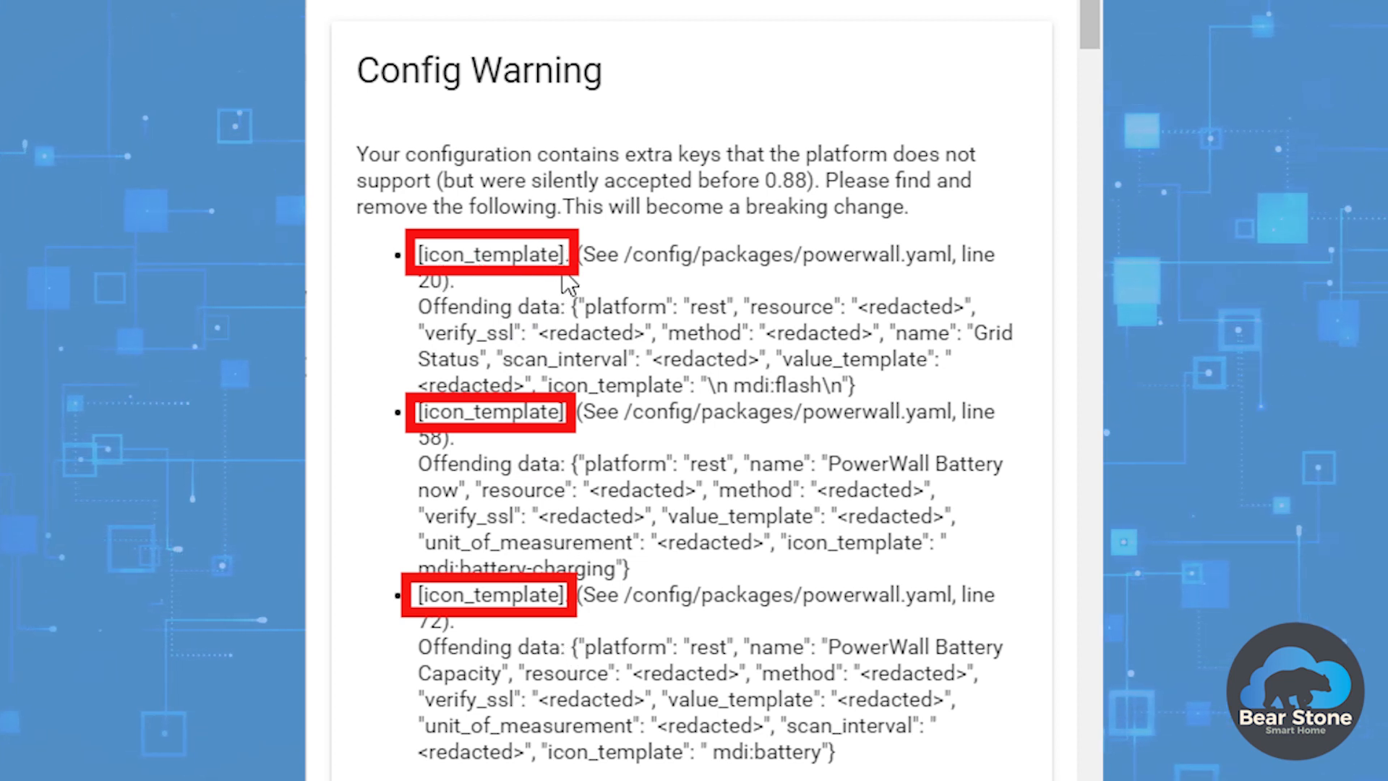
{"action": "mouse_move", "coordinate": [841, 372]}
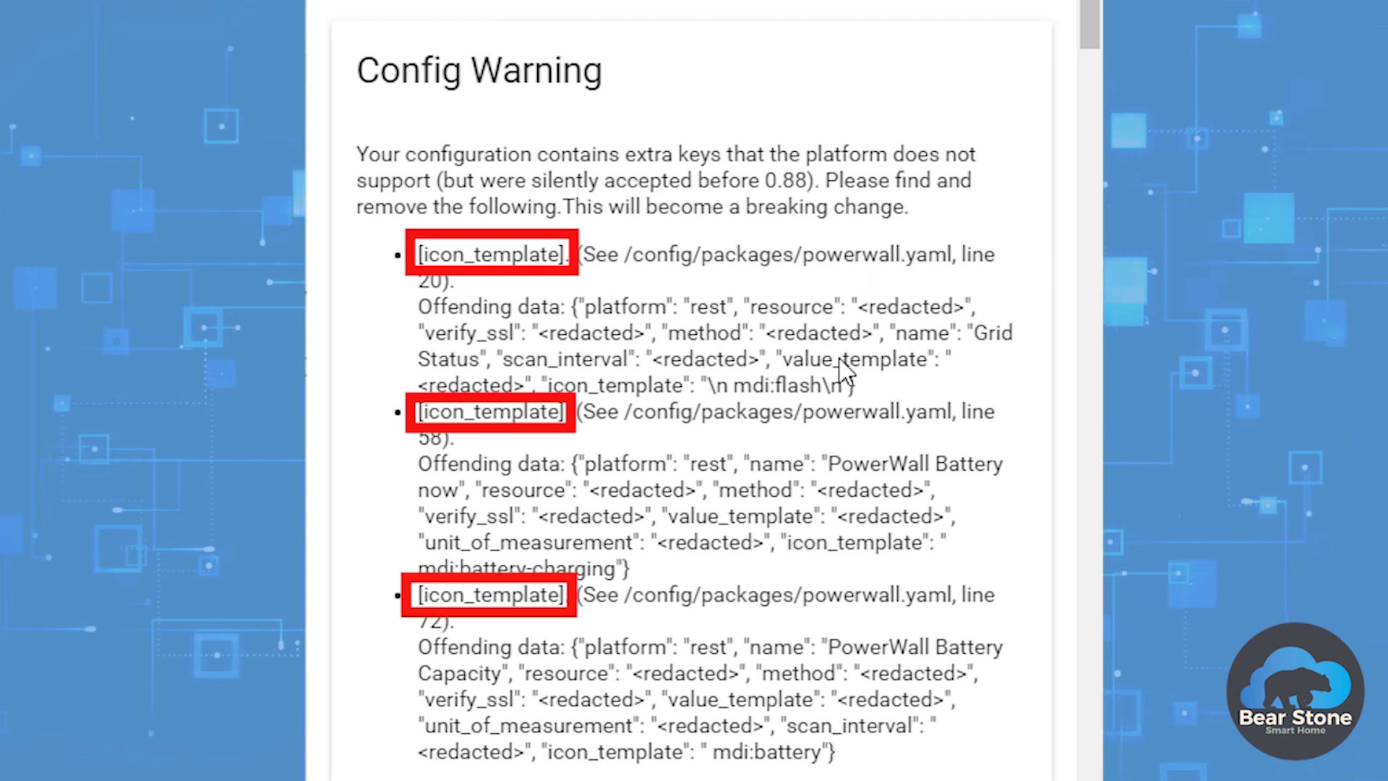
{"action": "mouse_move", "coordinate": [823, 496]}
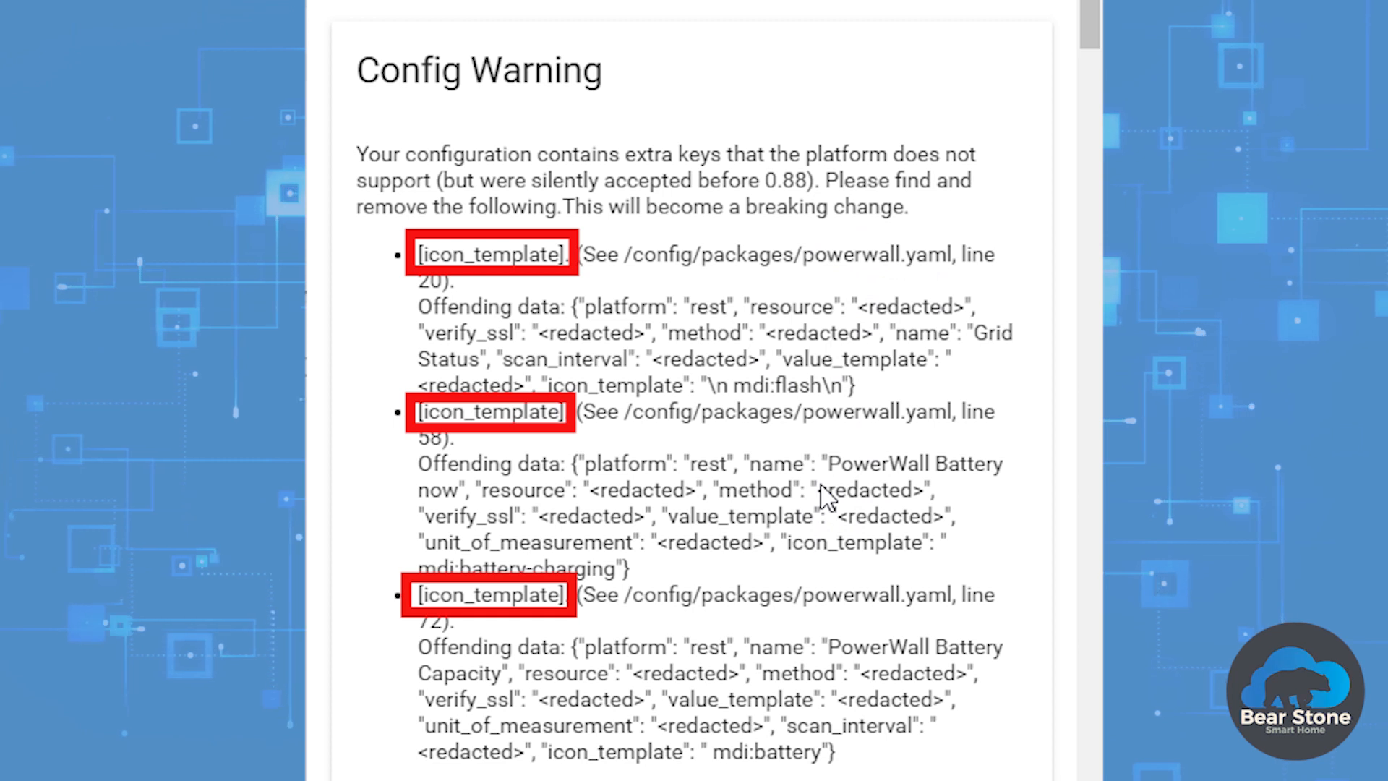
{"action": "mouse_move", "coordinate": [545, 593]}
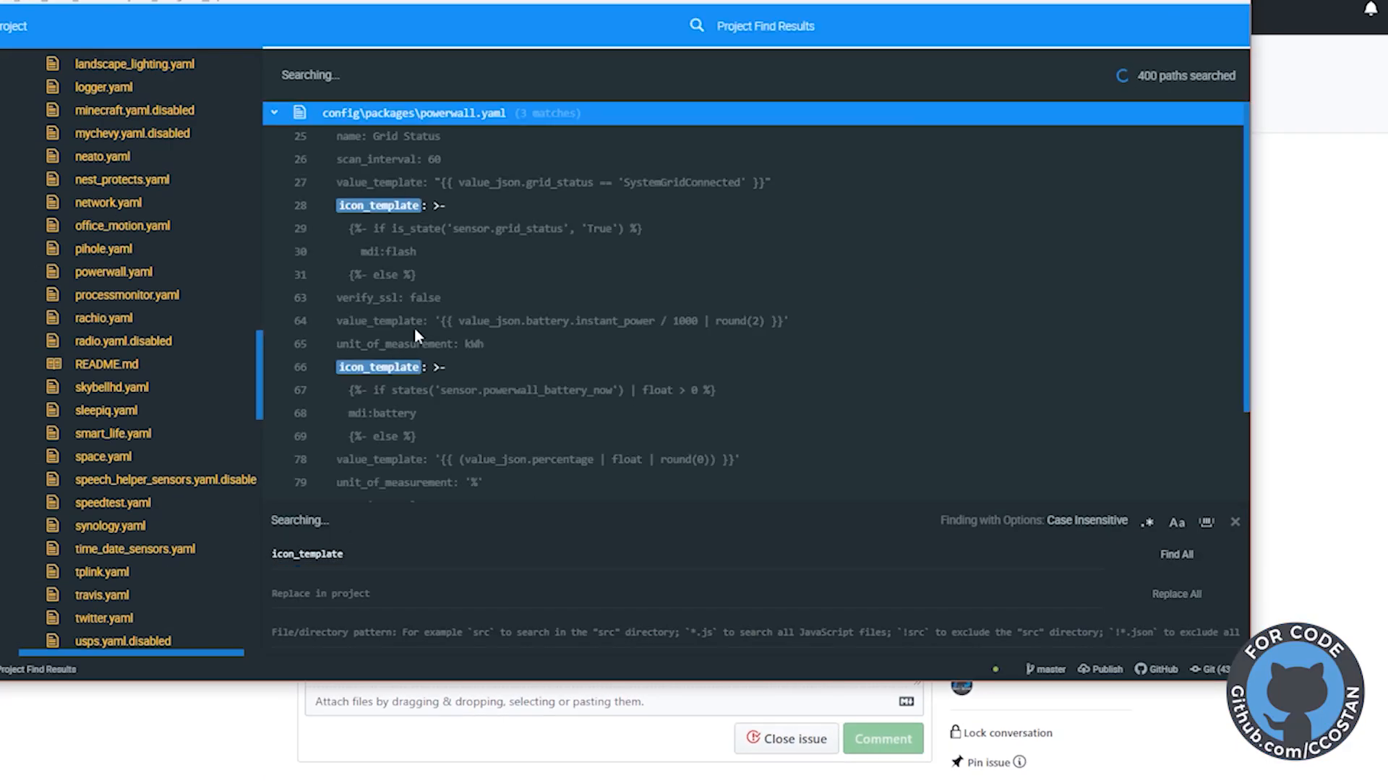
- Collapse the powerwall.yaml group in the icon_template search results
{"action": "left_click", "coordinate": [275, 113]}
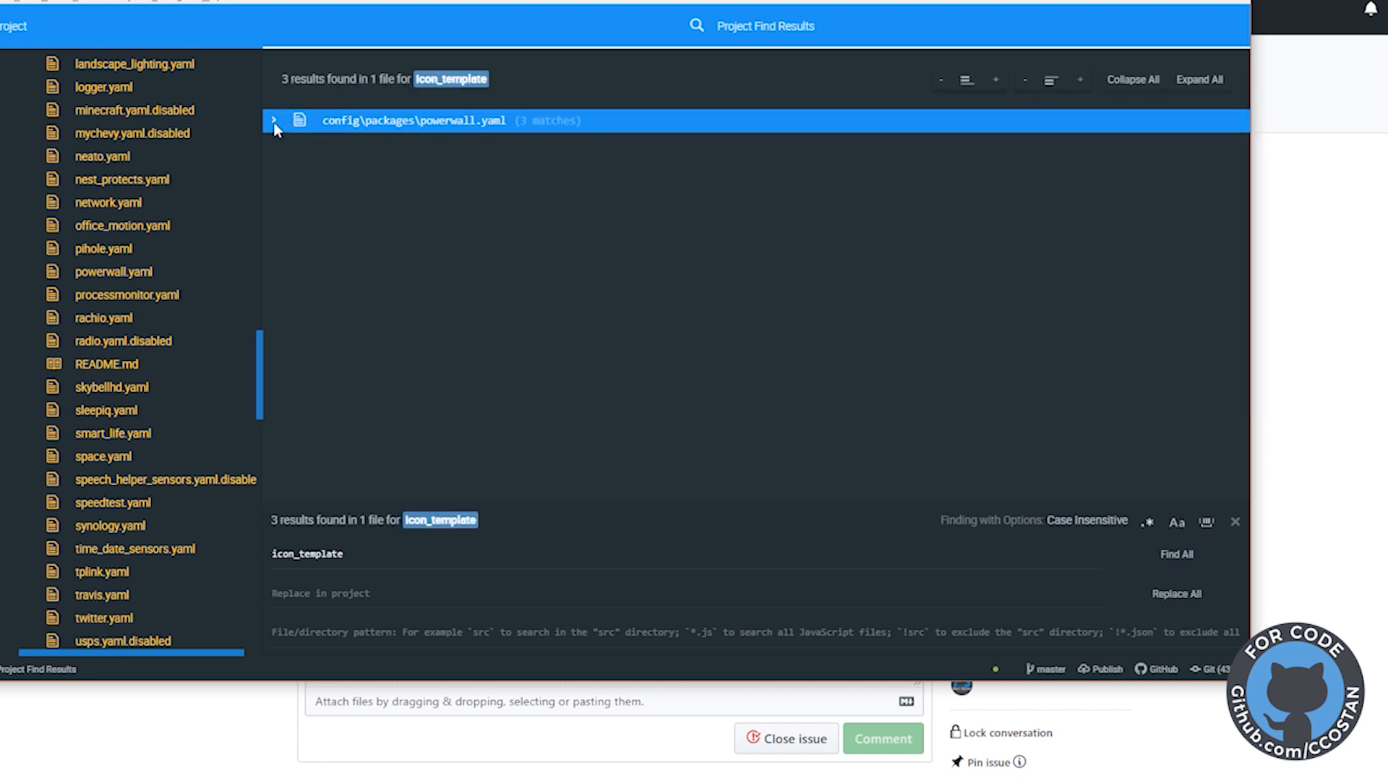
{"action": "left_click", "coordinate": [274, 121]}
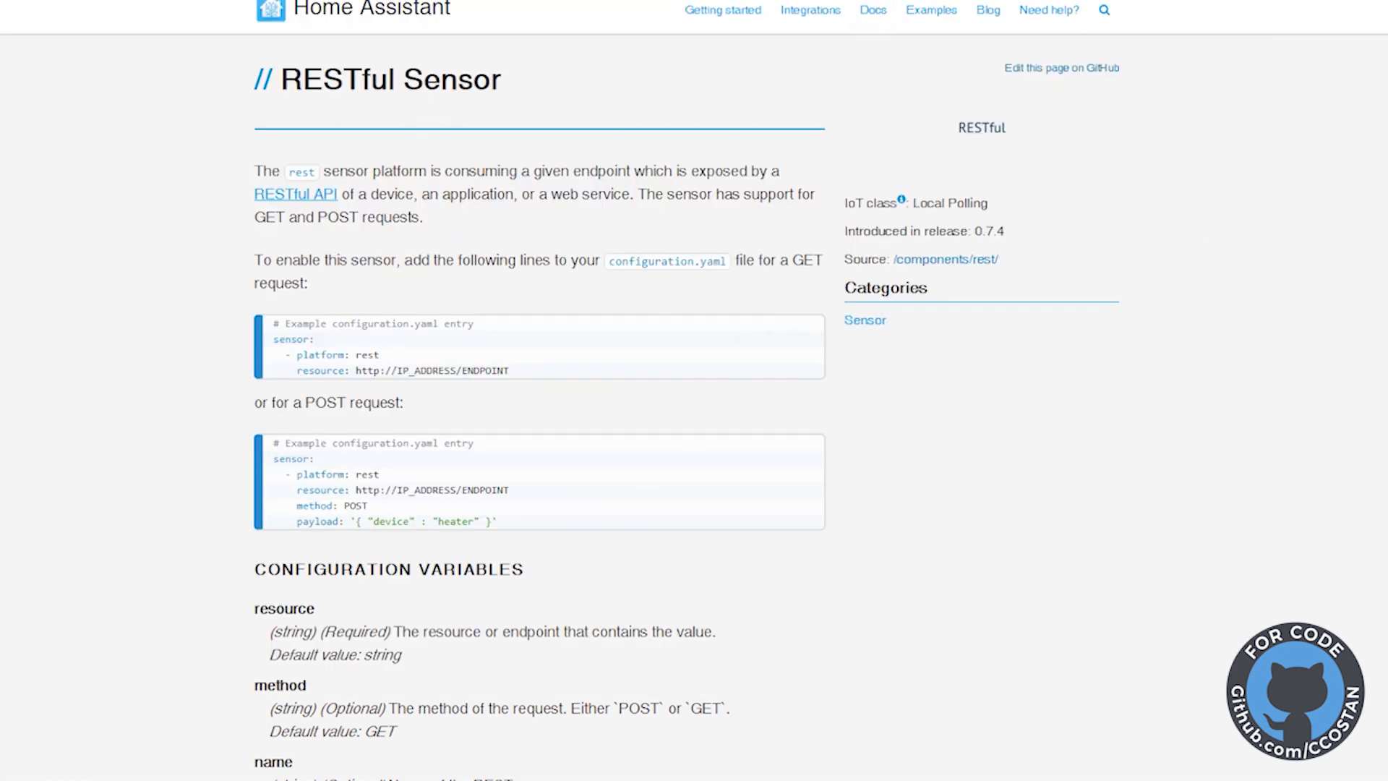
- Scroll the RESTful Sensor page through Configuration Variables, including device_class, to Examples
{"action": "scroll", "scroll_direction": "down", "scroll_amount": 3}
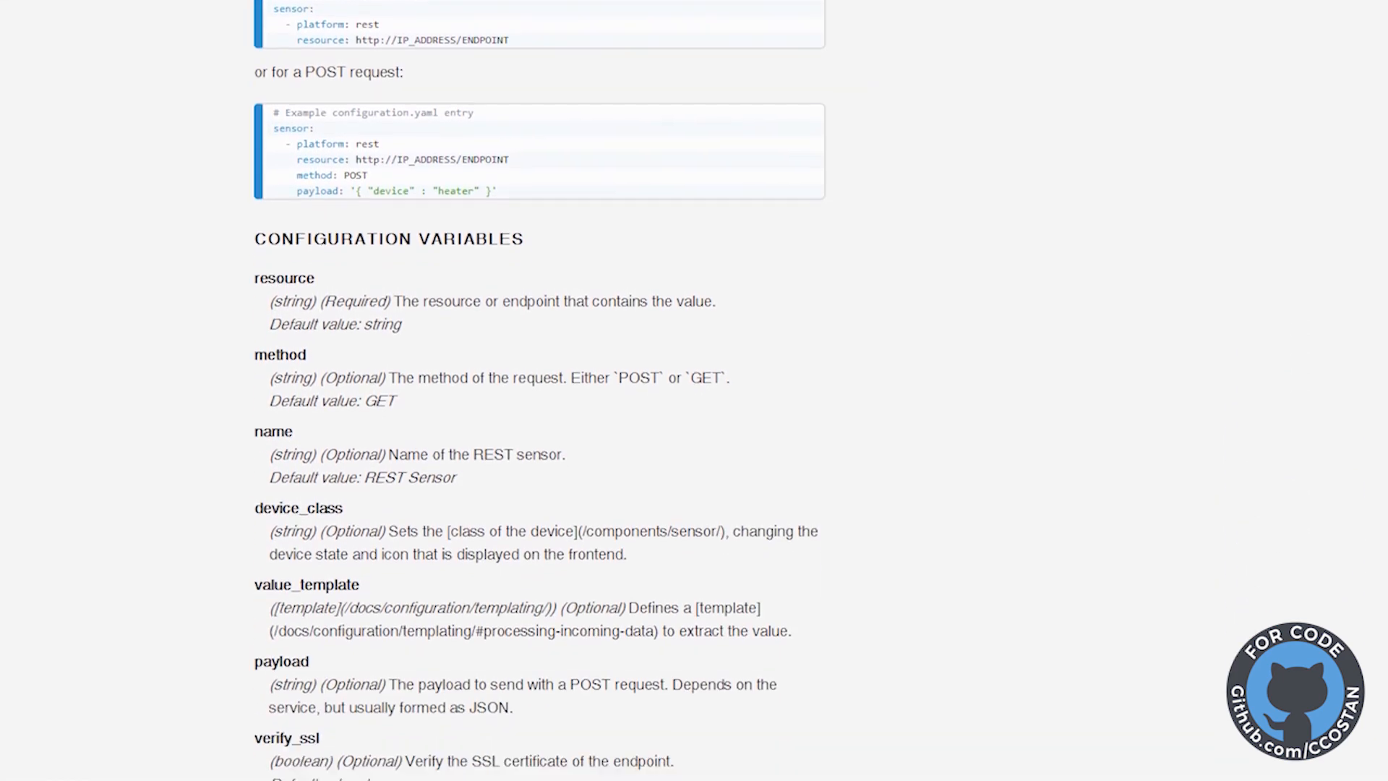
{"action": "scroll", "scroll_direction": "down", "scroll_amount": 3}
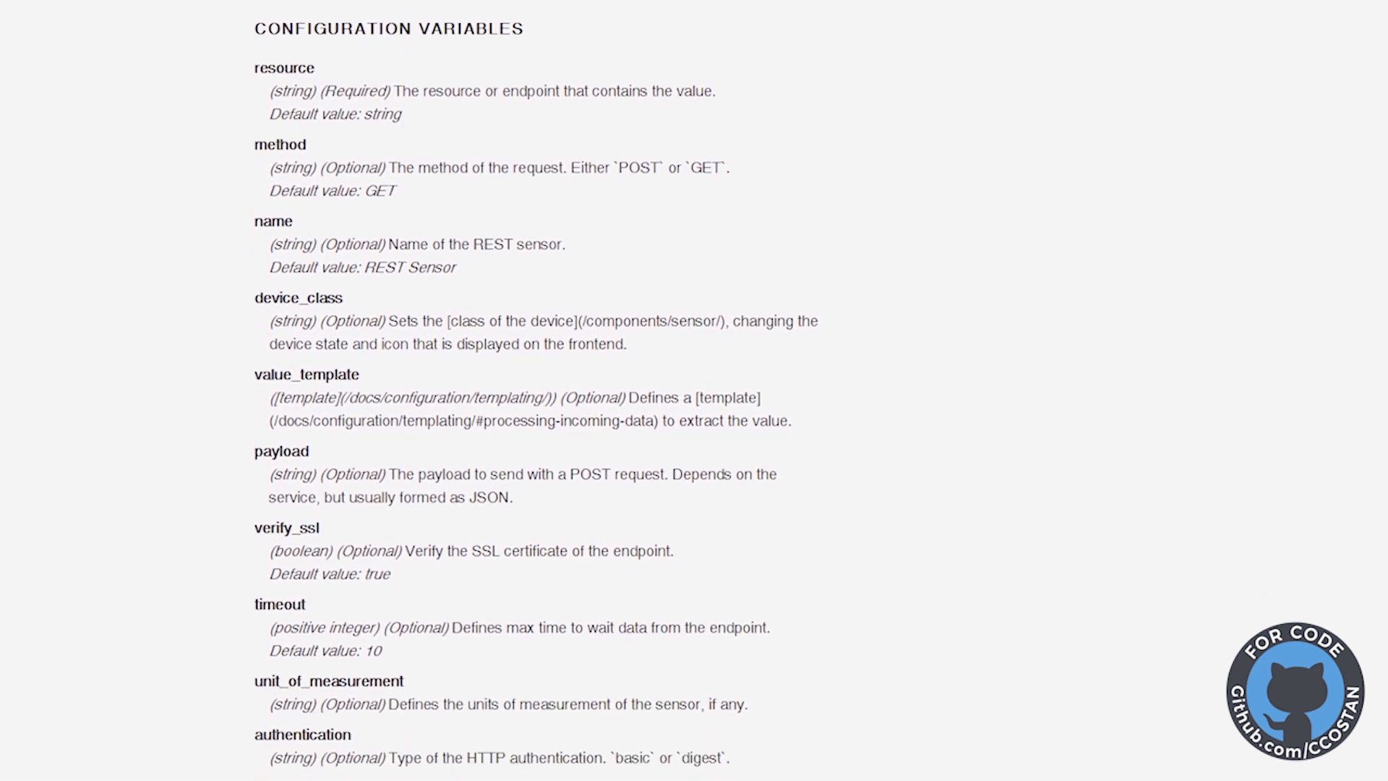
{"action": "scroll", "scroll_direction": "down", "scroll_amount": 3}
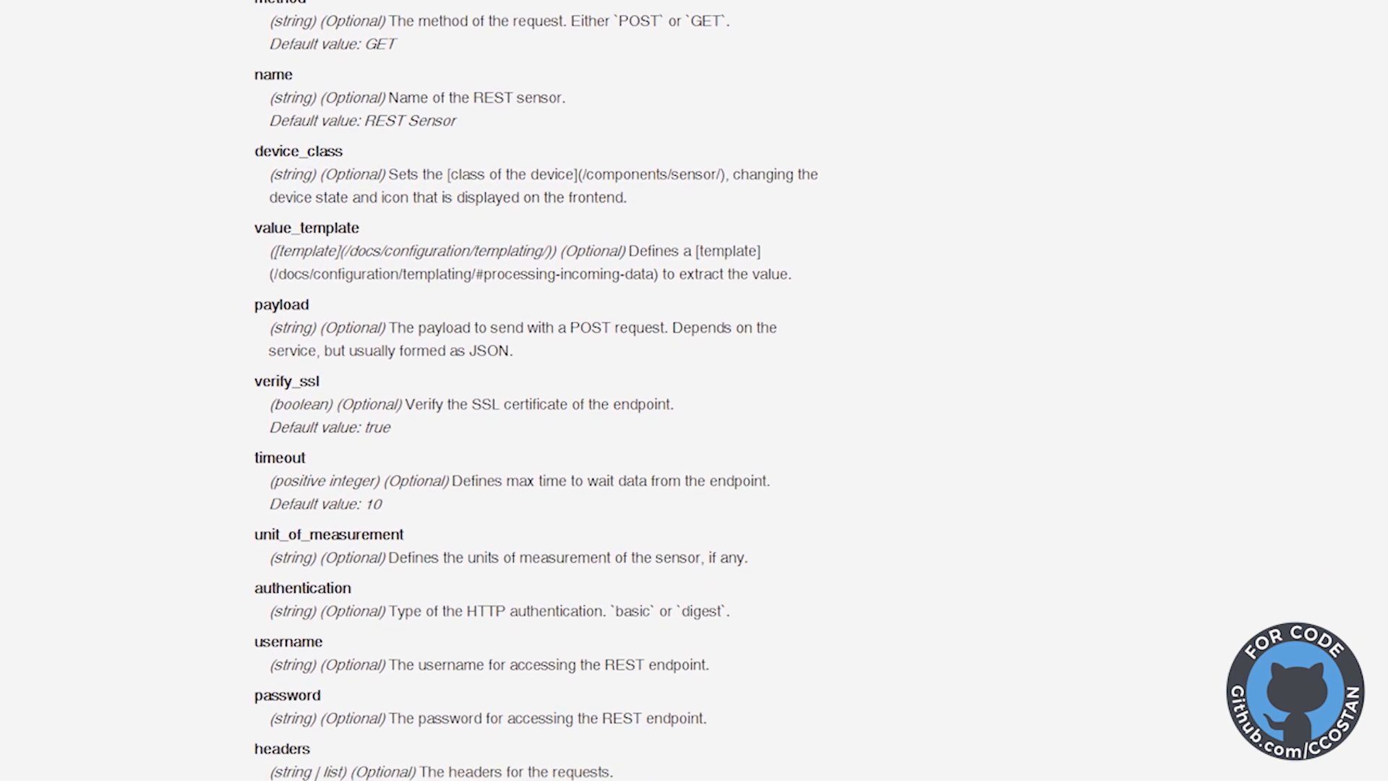
{"action": "scroll", "scroll_direction": "down", "scroll_amount": 3}
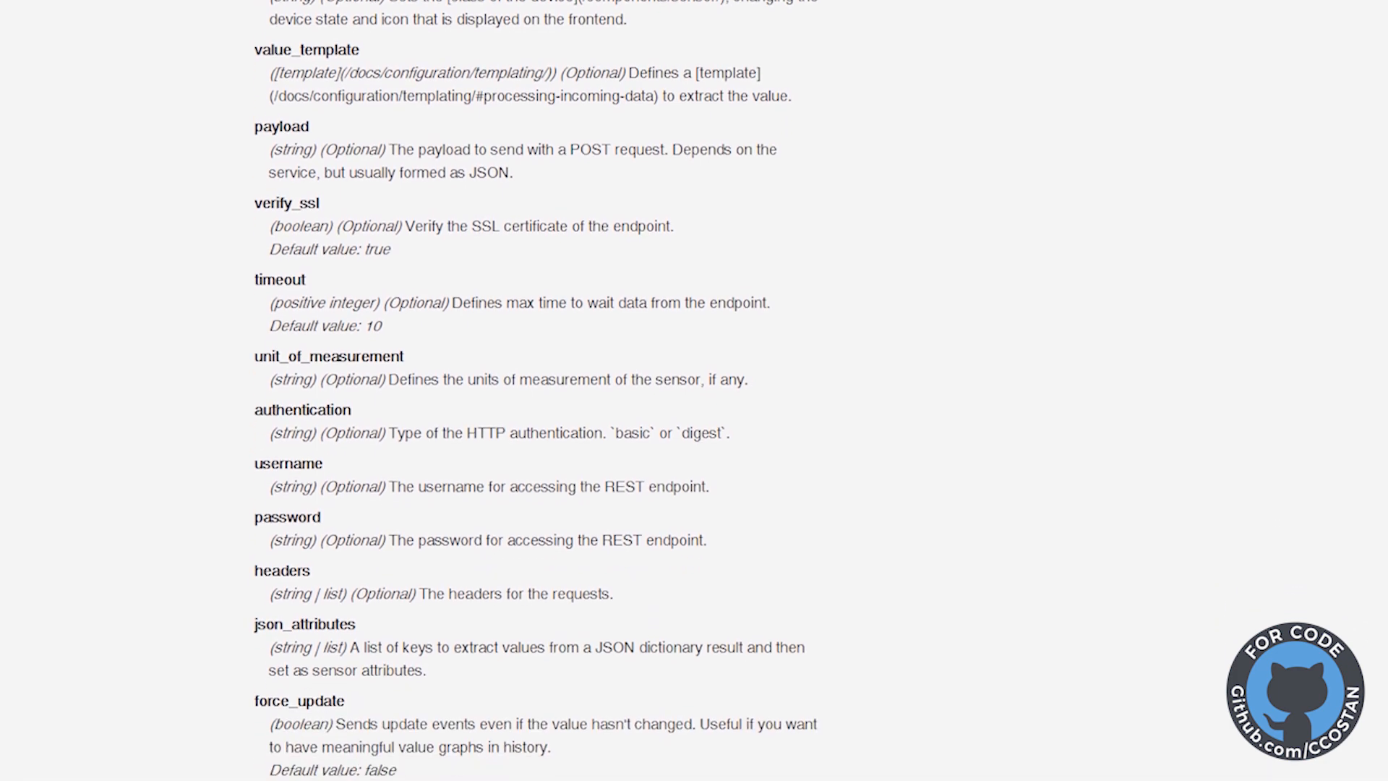
{"action": "scroll", "scroll_direction": "up", "scroll_amount": 3}
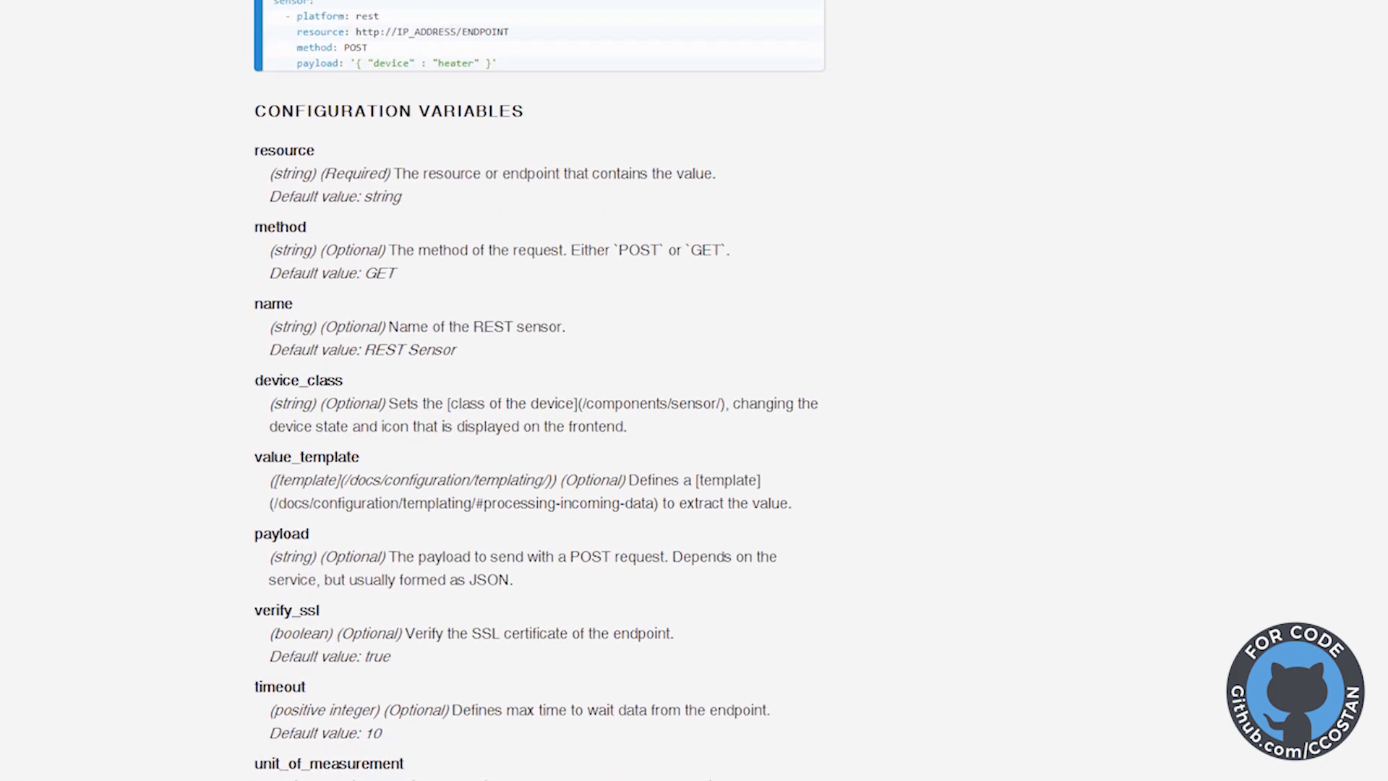
{"action": "scroll", "scroll_direction": "down", "scroll_amount": 3}
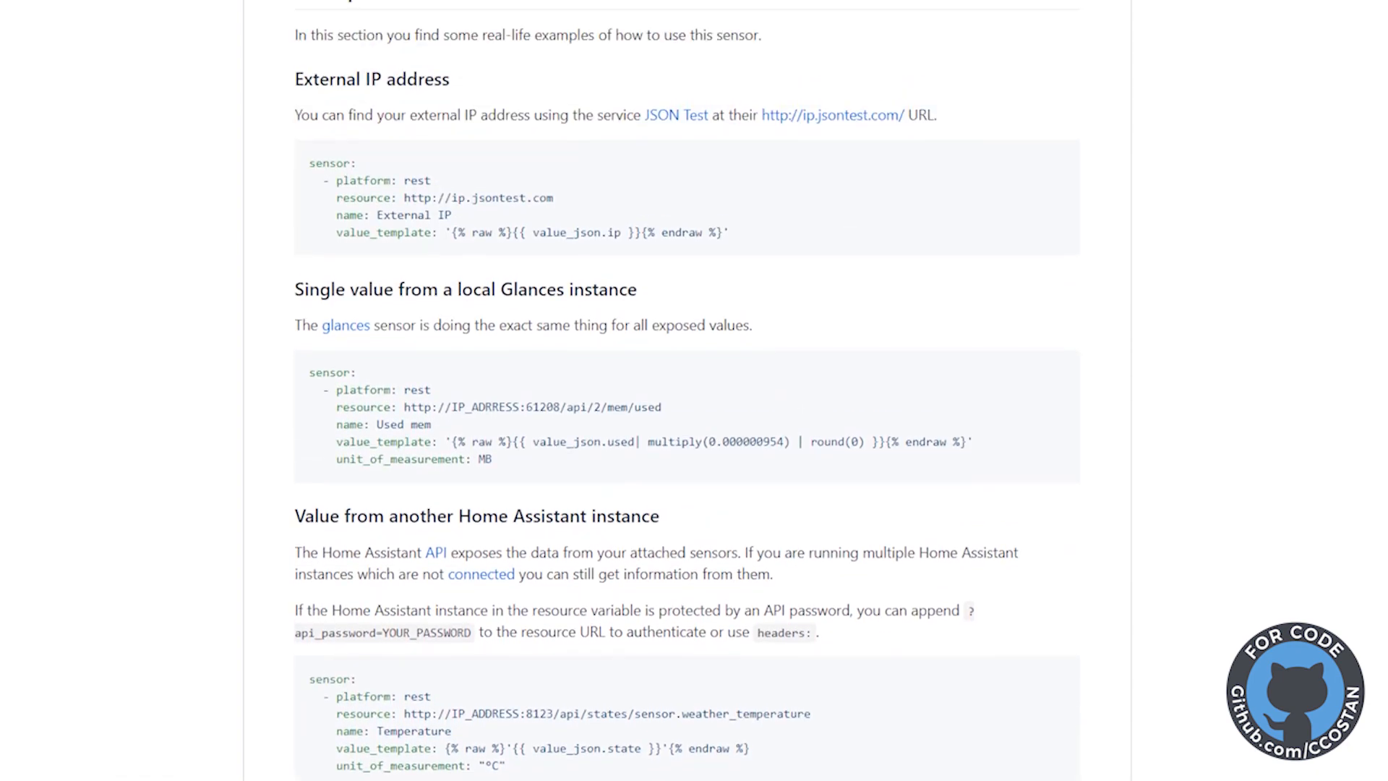
{"action": "scroll", "scroll_direction": "down", "scroll_amount": 3}
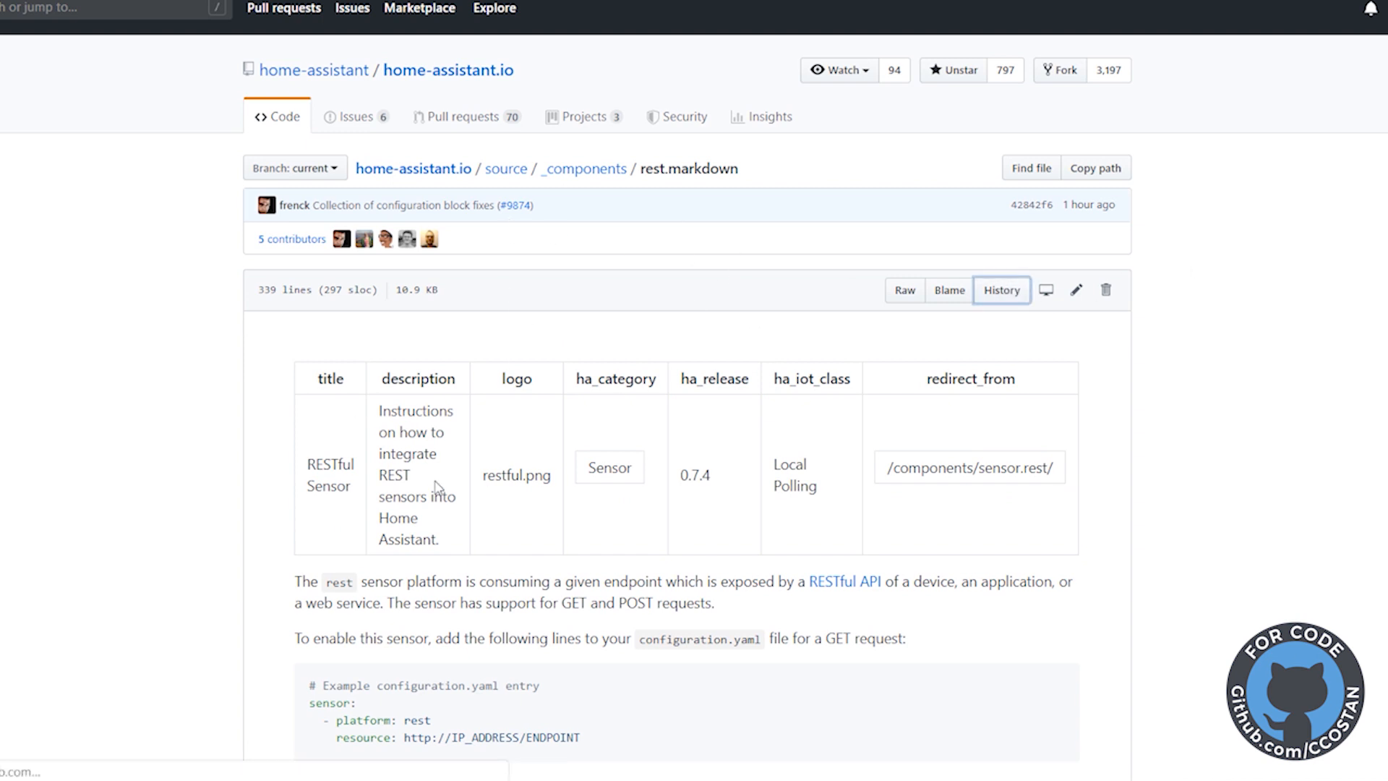
- Check rest.markdown's history, then highlight the extra keys warning in issue #23571
{"action": "left_click", "coordinate": [1001, 289]}
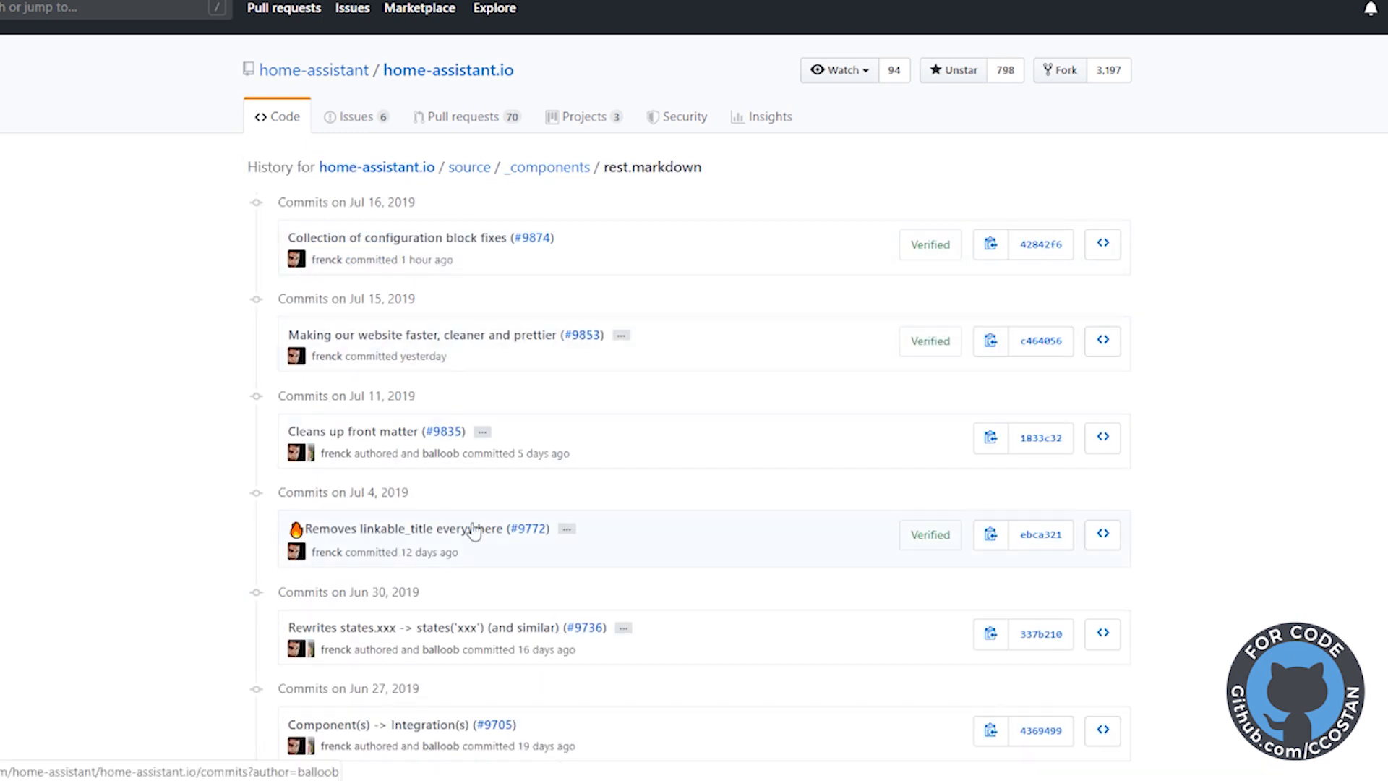
{"action": "scroll", "scroll_direction": "down", "scroll_amount": 3}
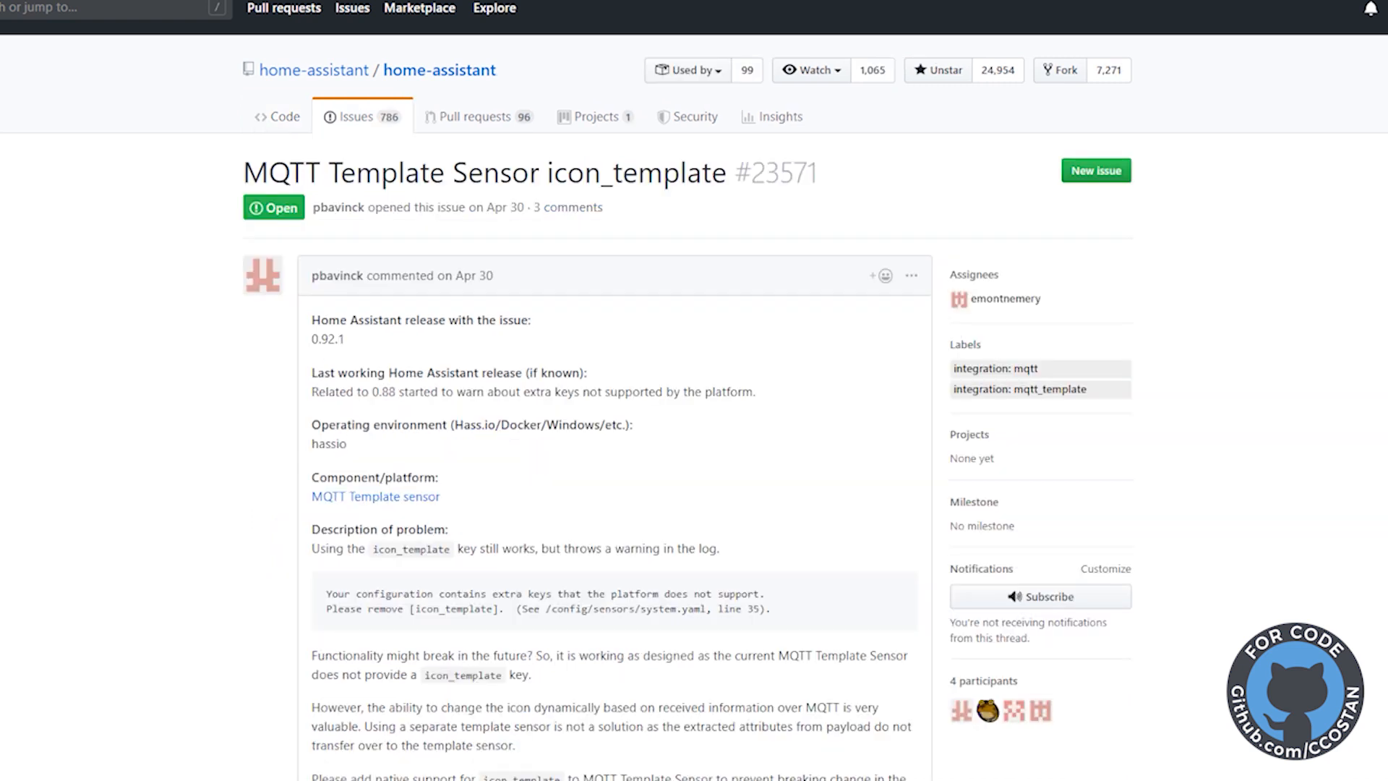
{"action": "mouse_move", "coordinate": [360, 414]}
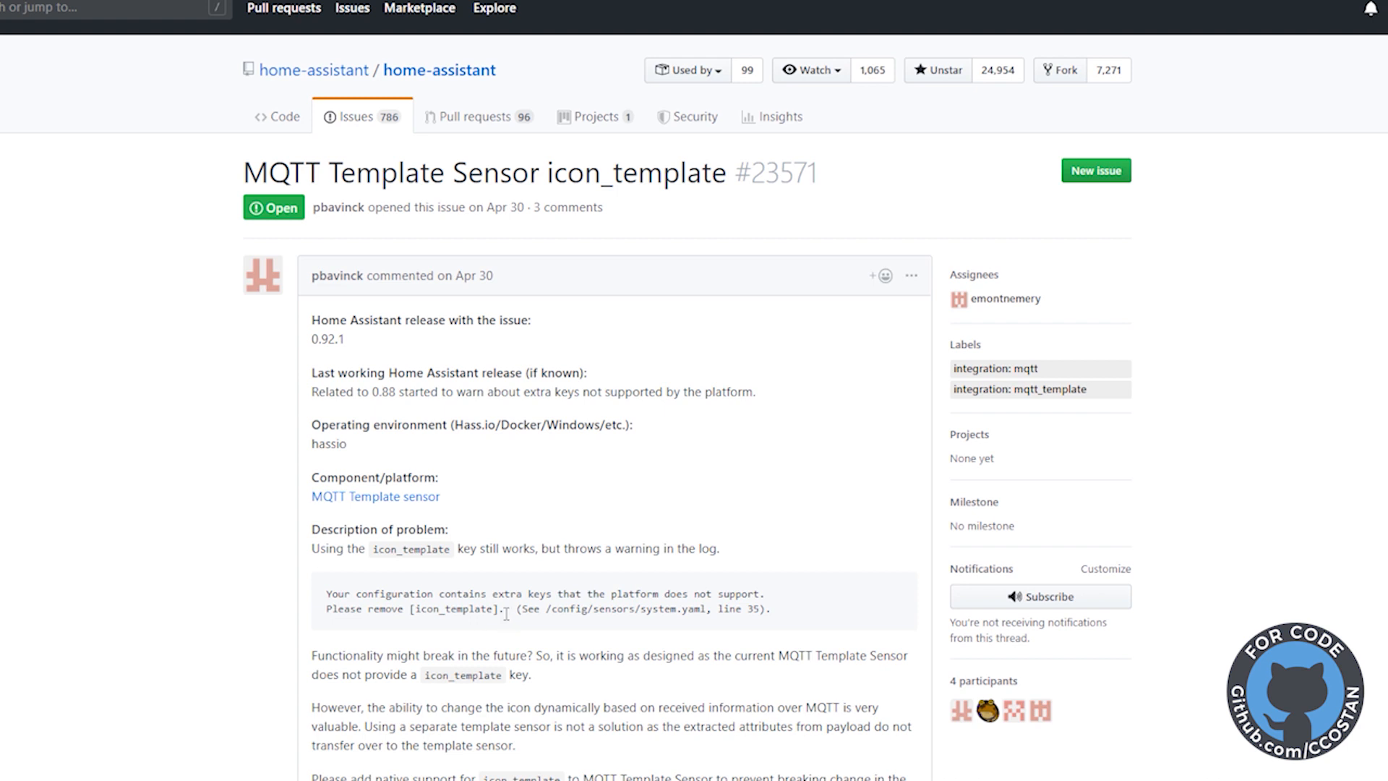
{"action": "left_click_drag", "start_coordinate": [324, 593], "coordinate": [503, 608]}
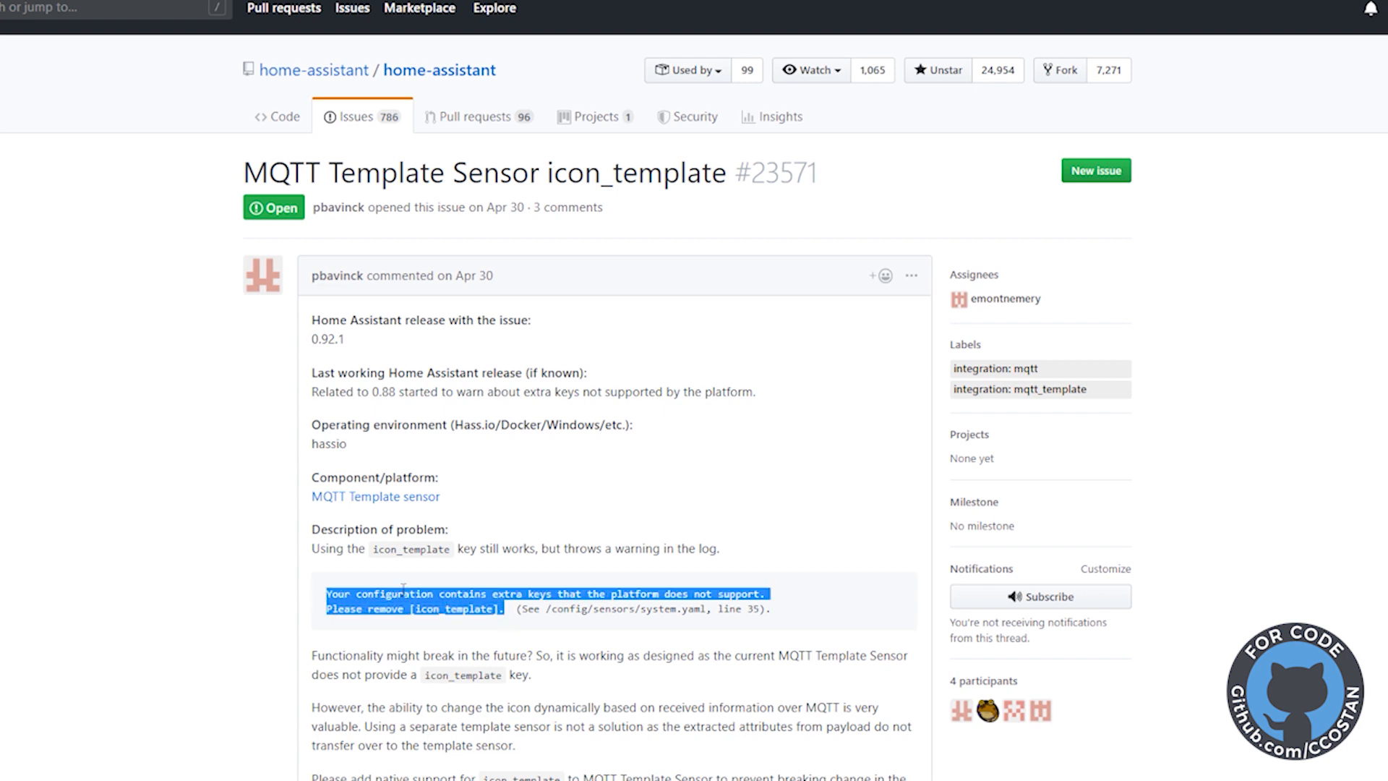
{"action": "mouse_move", "coordinate": [488, 579]}
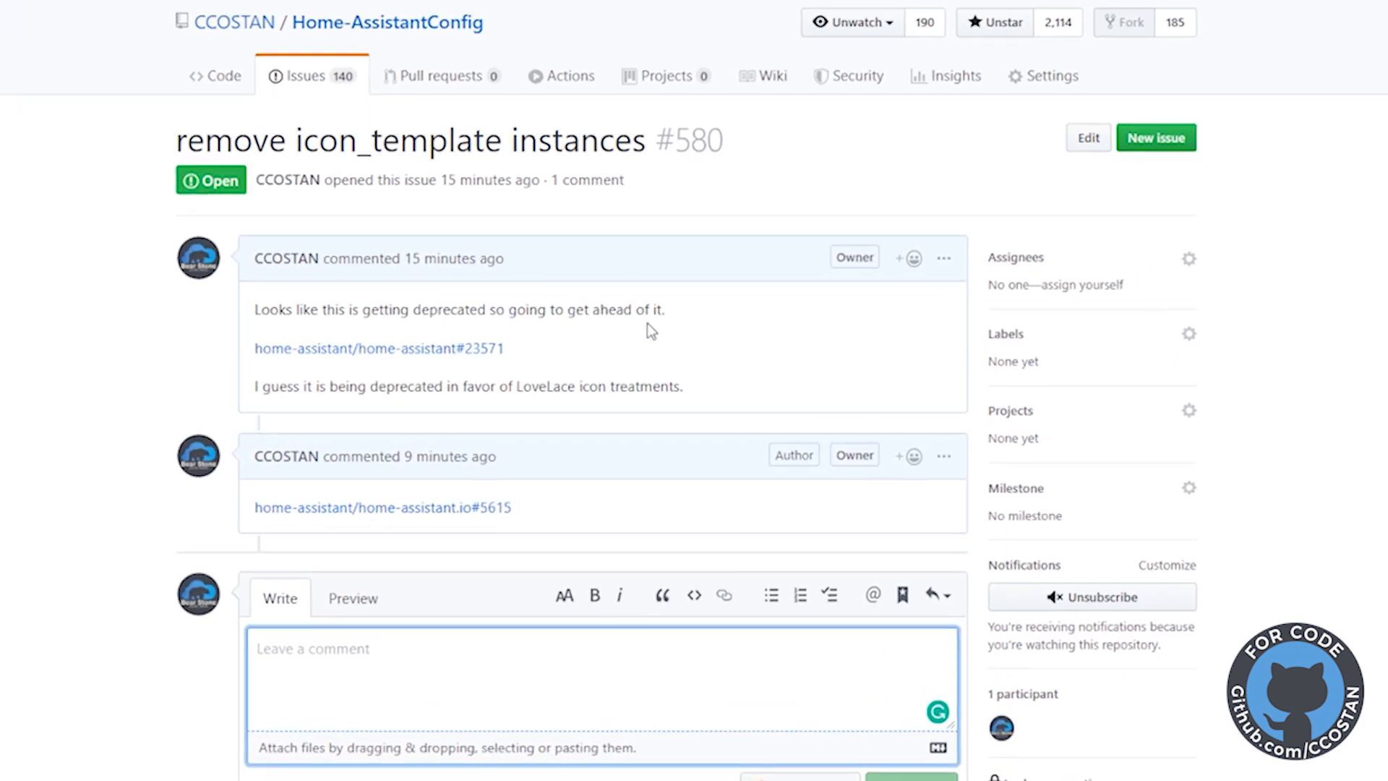
- Scroll to the binary sensor device class list and select the 'power' class name
{"action": "scroll", "scroll_direction": "down", "scroll_amount": 3}
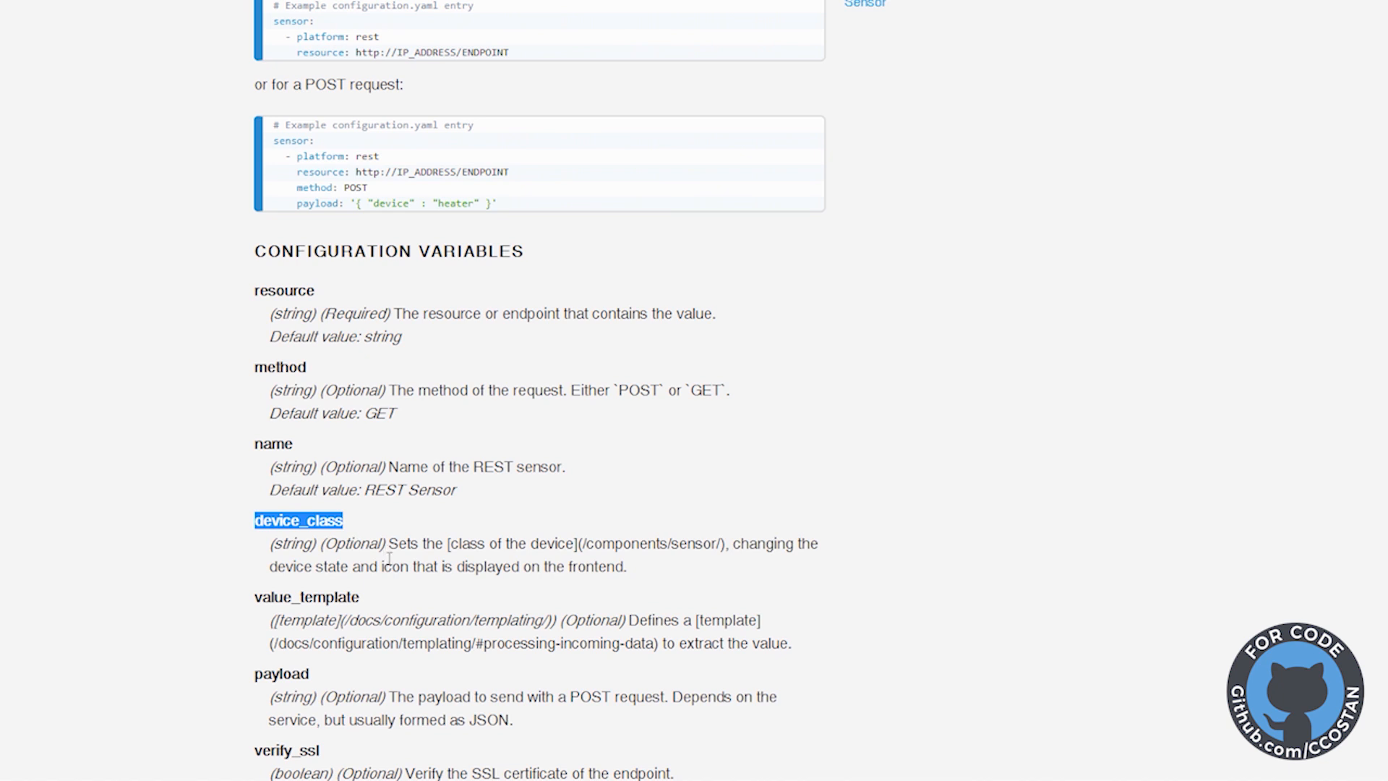
{"action": "scroll", "scroll_direction": "down", "scroll_amount": 3}
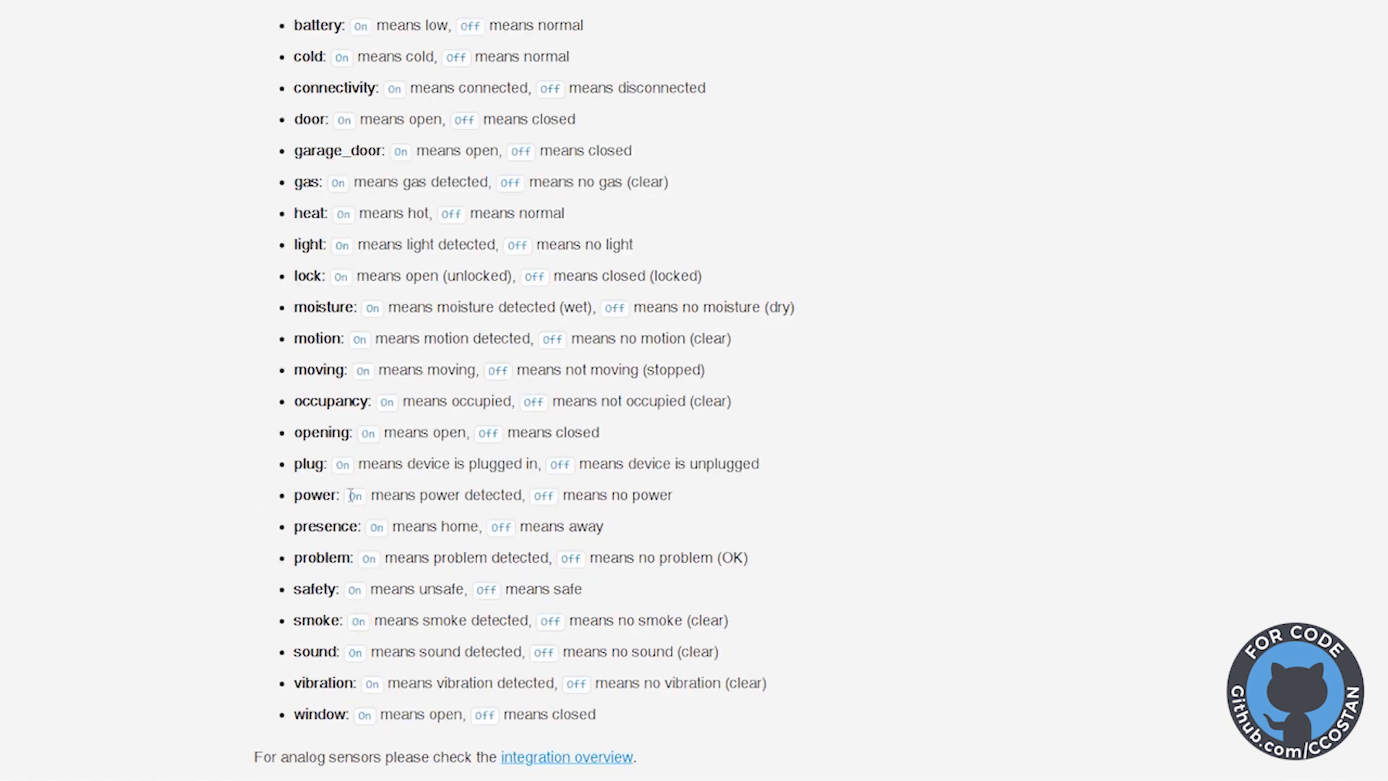
{"action": "double_click", "coordinate": [315, 494]}
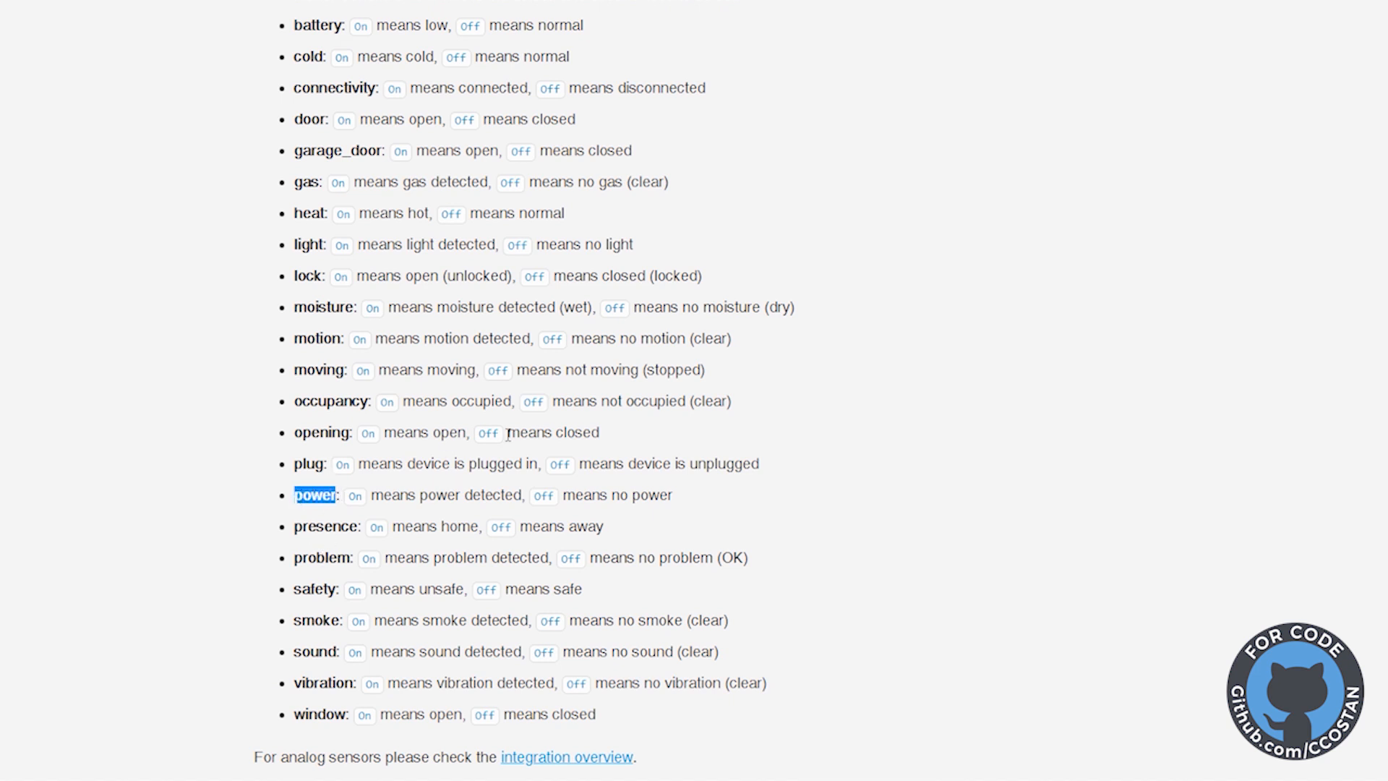
{"action": "mouse_move", "coordinate": [677, 455]}
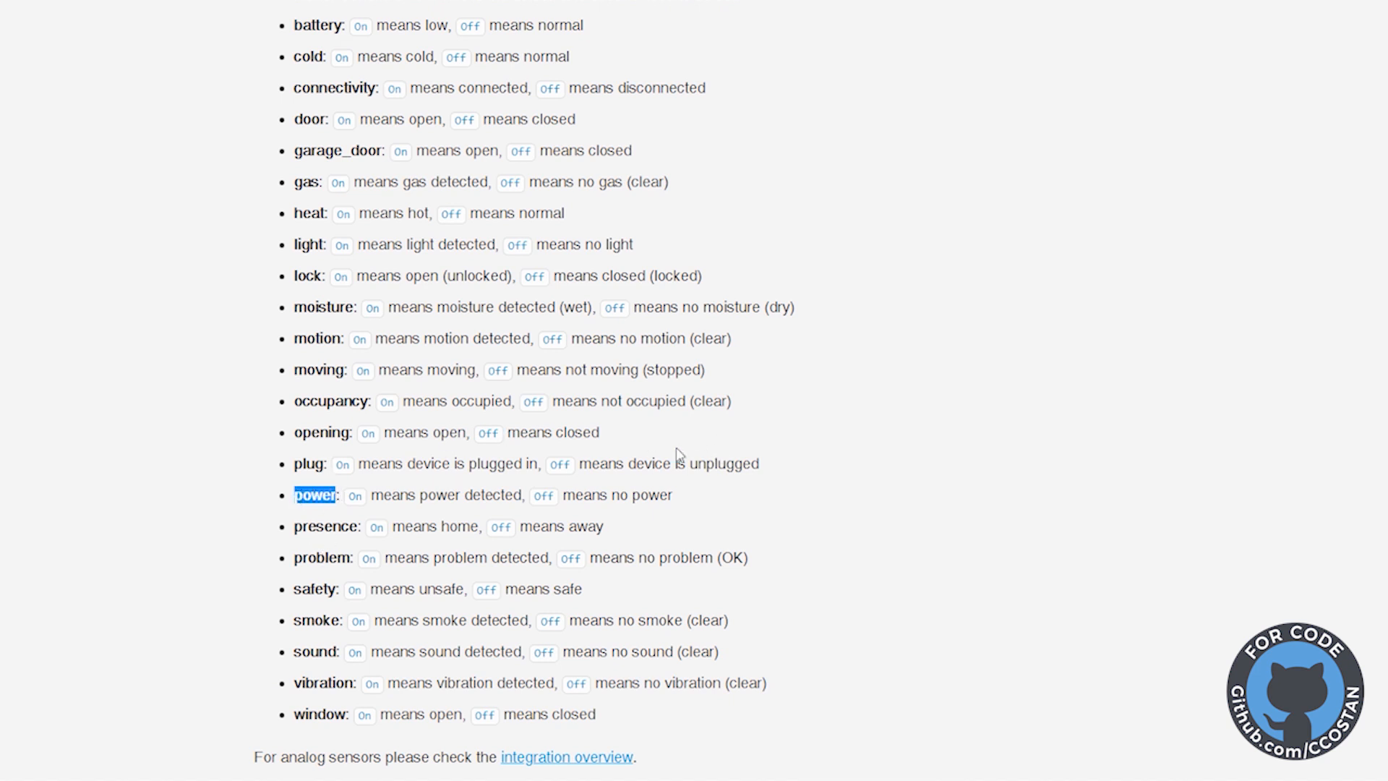
{"action": "mouse_move", "coordinate": [507, 419]}
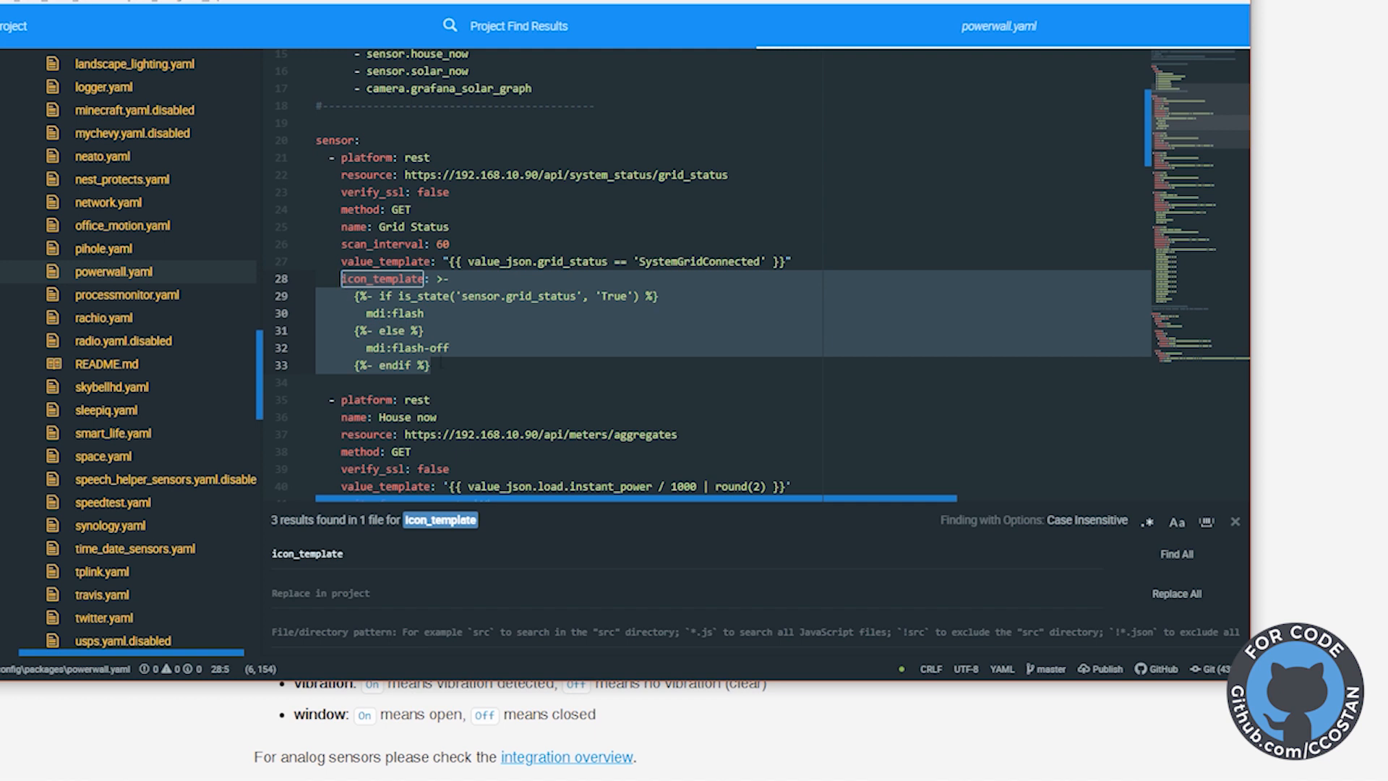
- Replace the Grid Status icon_template with device_class: power, taken from the docs
{"action": "type", "text": "device_"}
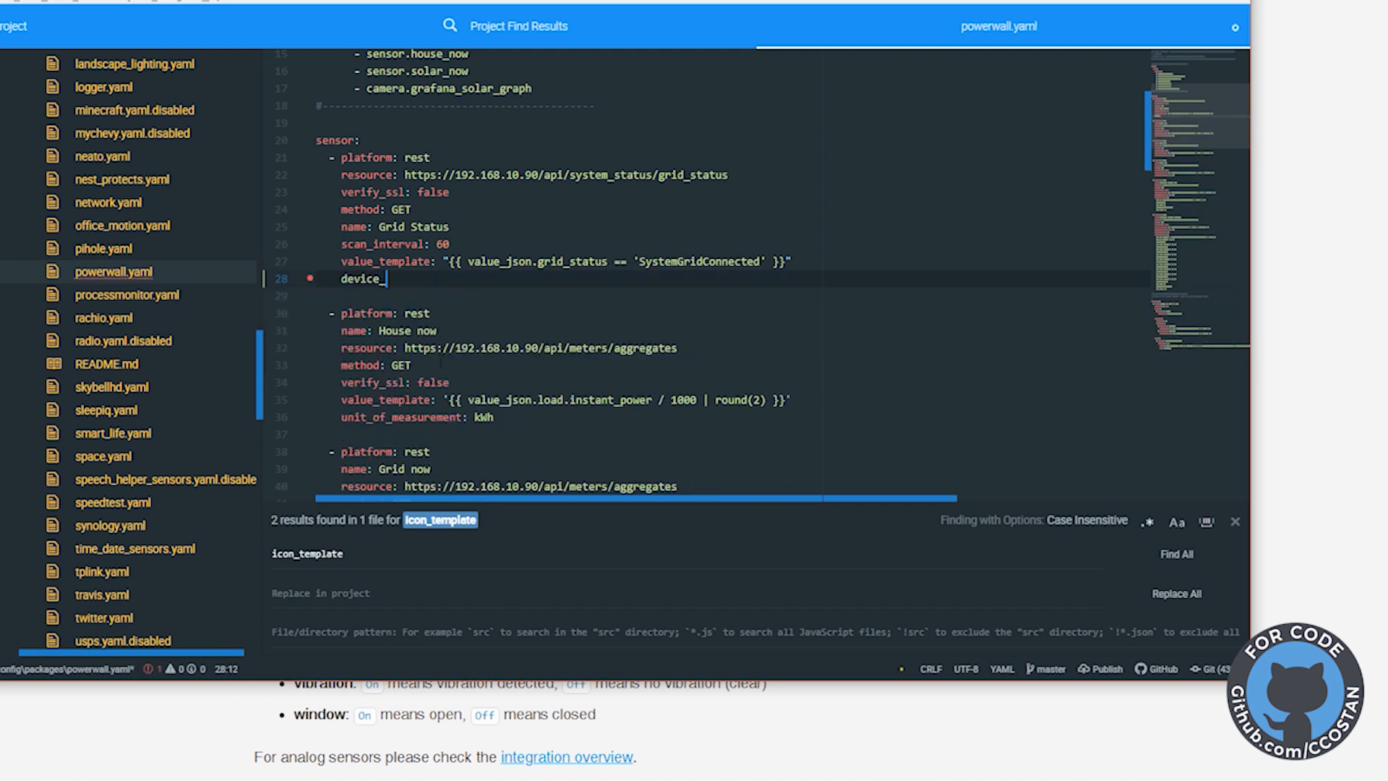
{"action": "type", "text": "class:"}
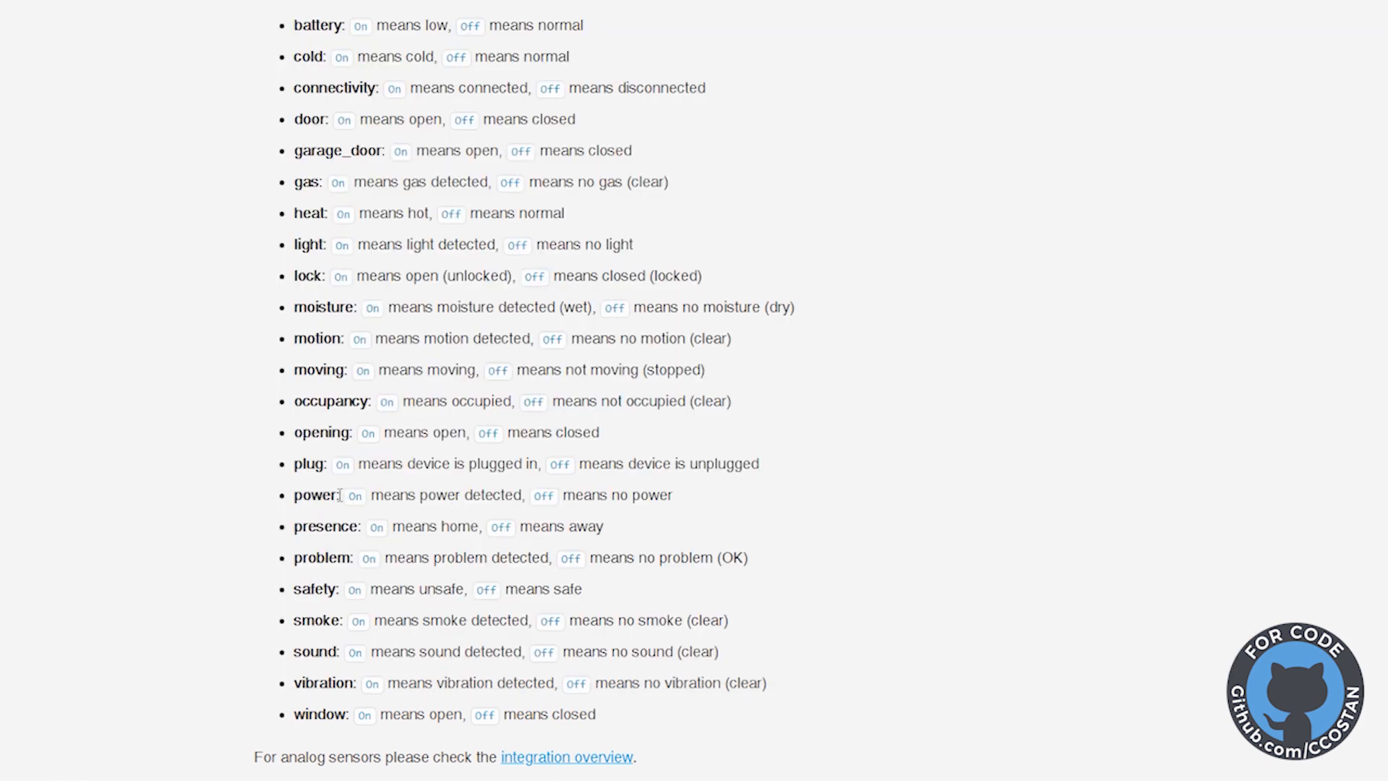
{"action": "double_click", "coordinate": [315, 495]}
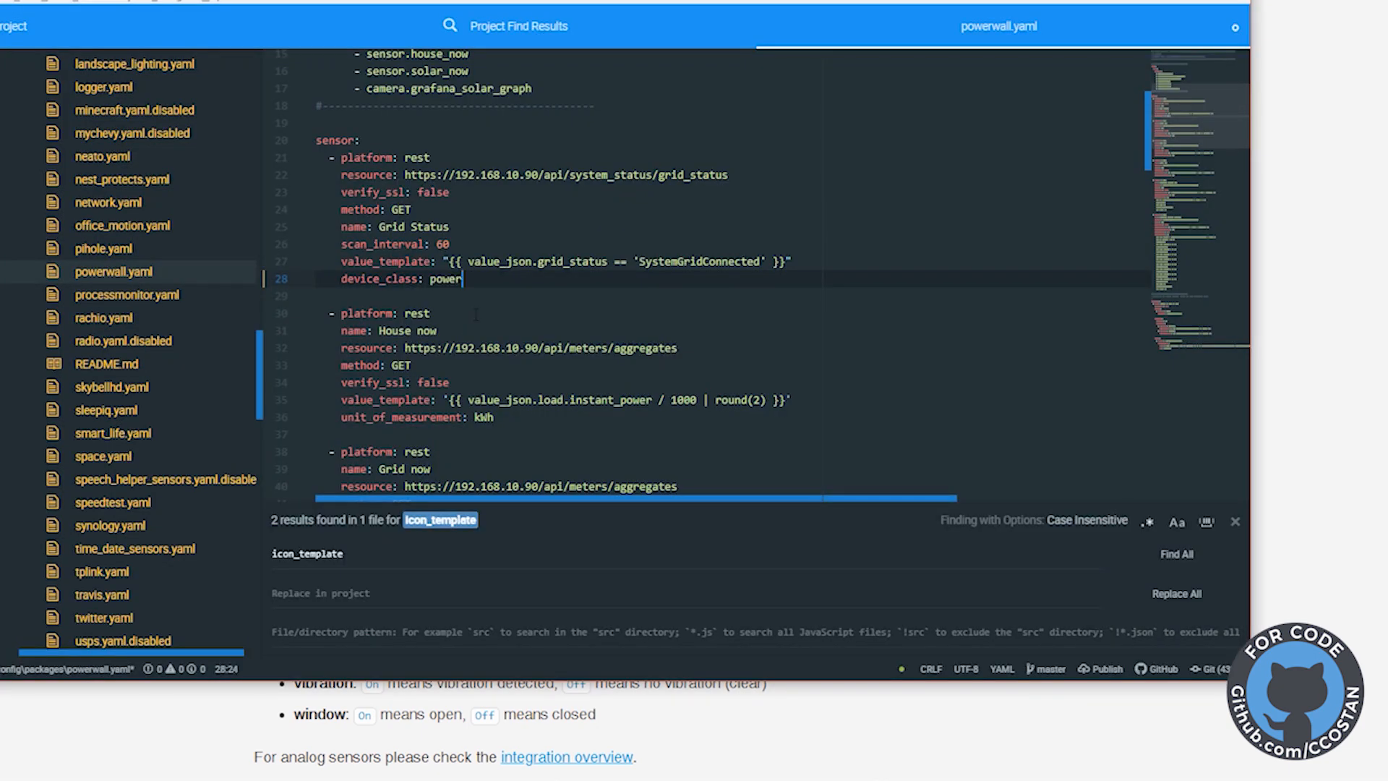
- Replace the PowerWall Battery Now icon_template block with device_class: battery
{"action": "scroll", "scroll_direction": "down", "scroll_amount": 3}
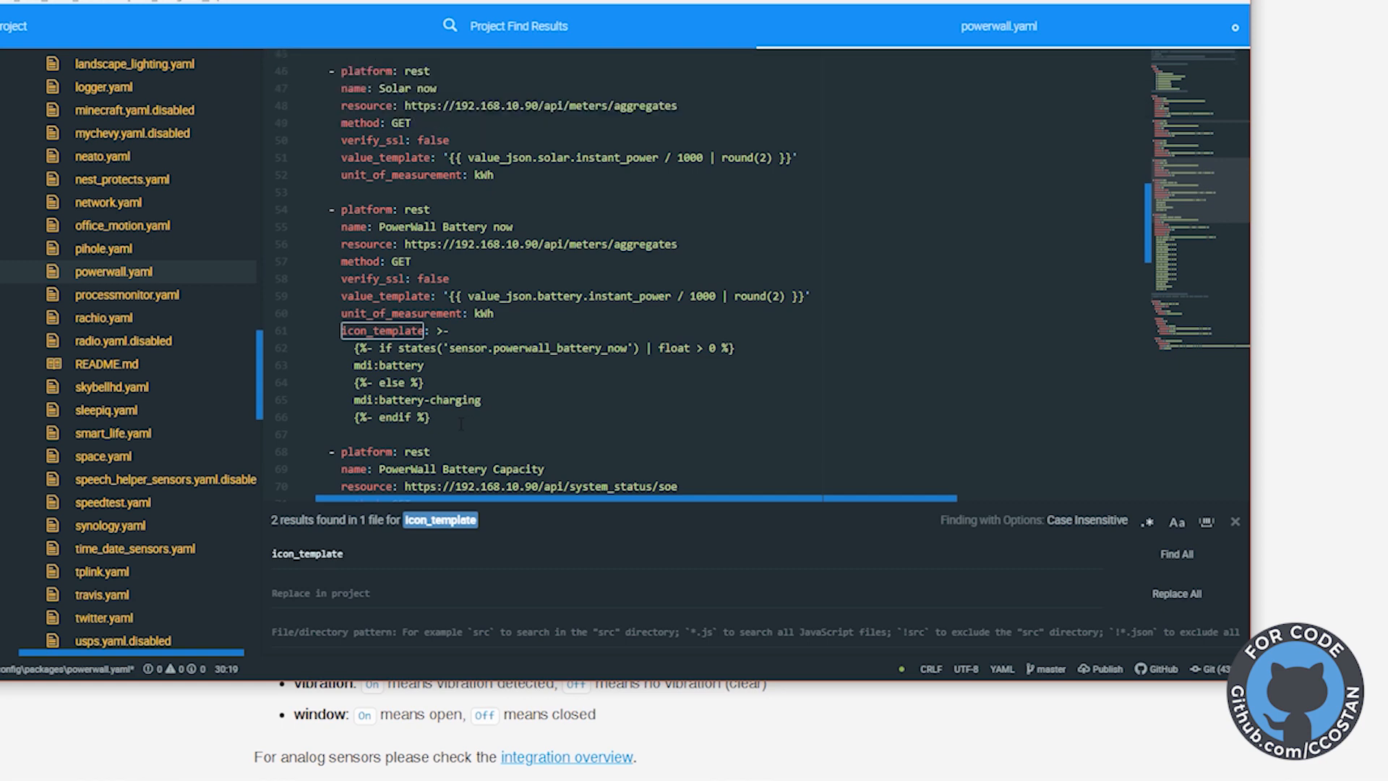
{"action": "left_click_drag", "start_coordinate": [343, 330], "coordinate": [431, 417]}
{"action": "type", "text": "device_class:"}
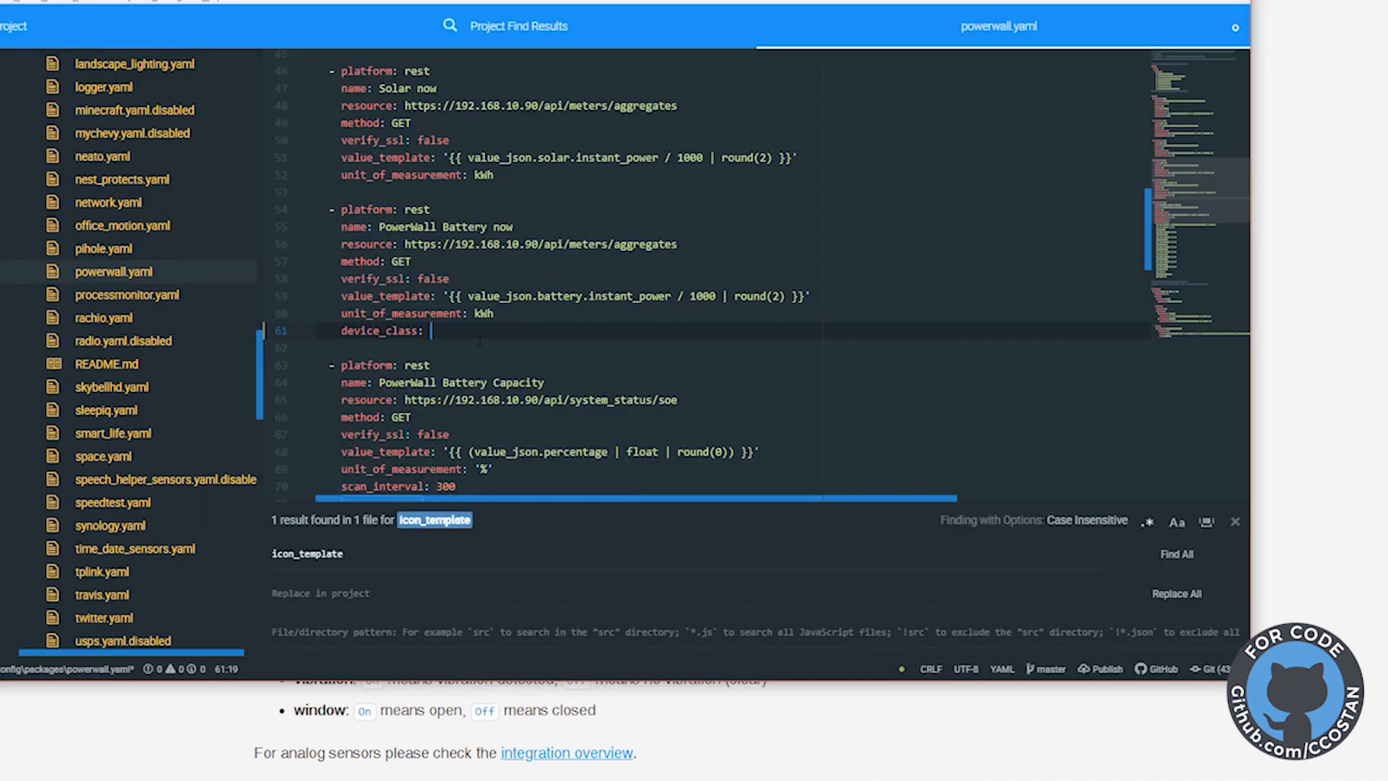
{"action": "type", "text": "battery"}
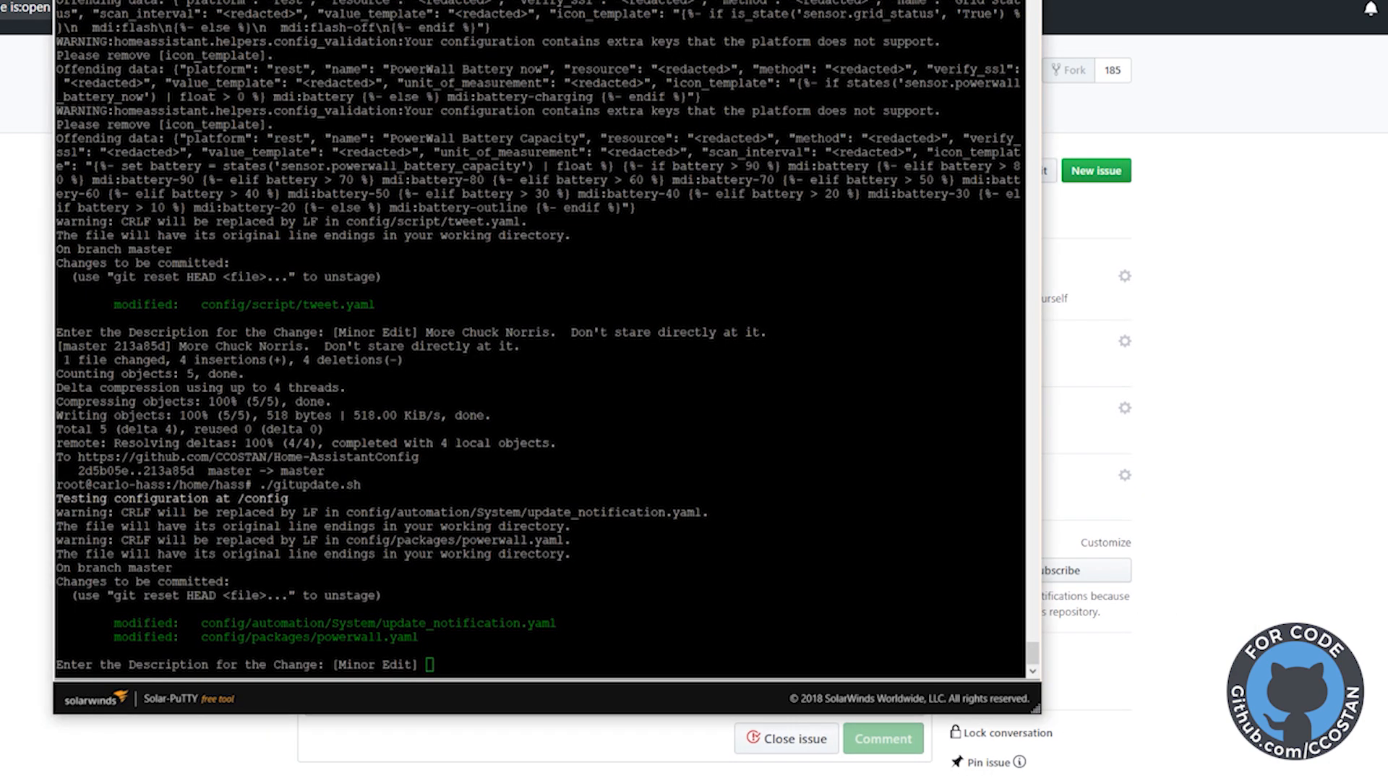
- Enter commit description 'Removed all instances of the icon_template #580 - Prep for…'
{"action": "type", "text": "Removed all instances of the icon"}
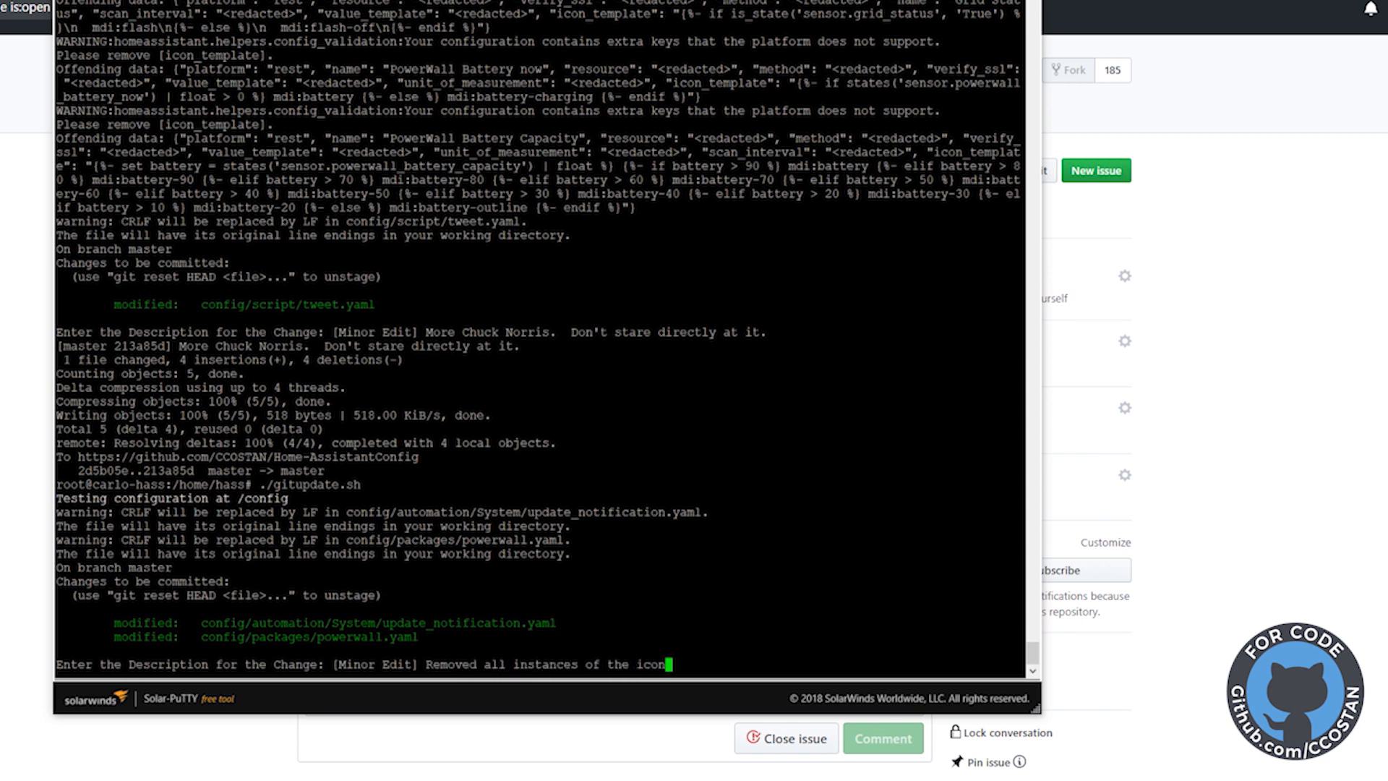
{"action": "type", "text": "_template #"}
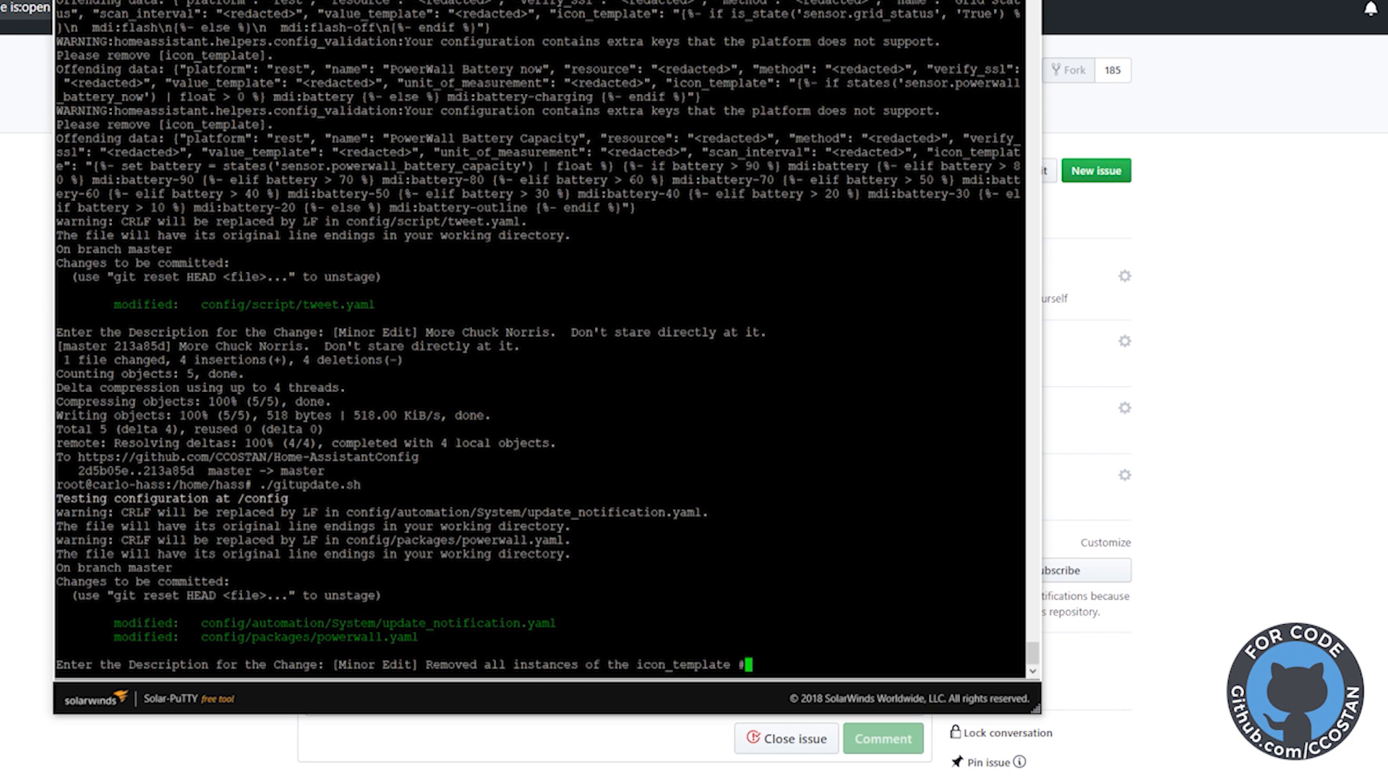
{"action": "type", "text": "580 - Prep for"}
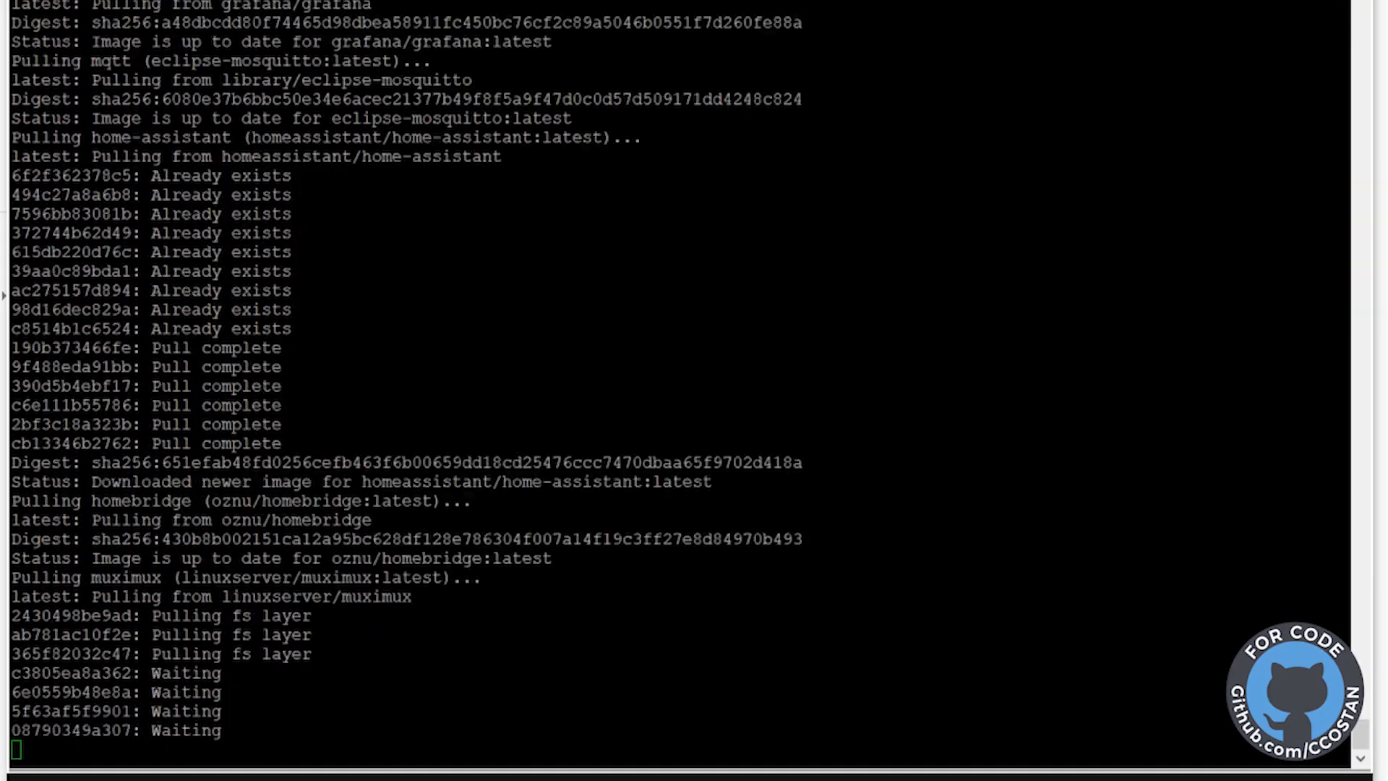
- Scroll the terminal output while the new Home Assistant image pulls and containers recreate
{"action": "scroll", "scroll_direction": "down", "scroll_amount": 3}
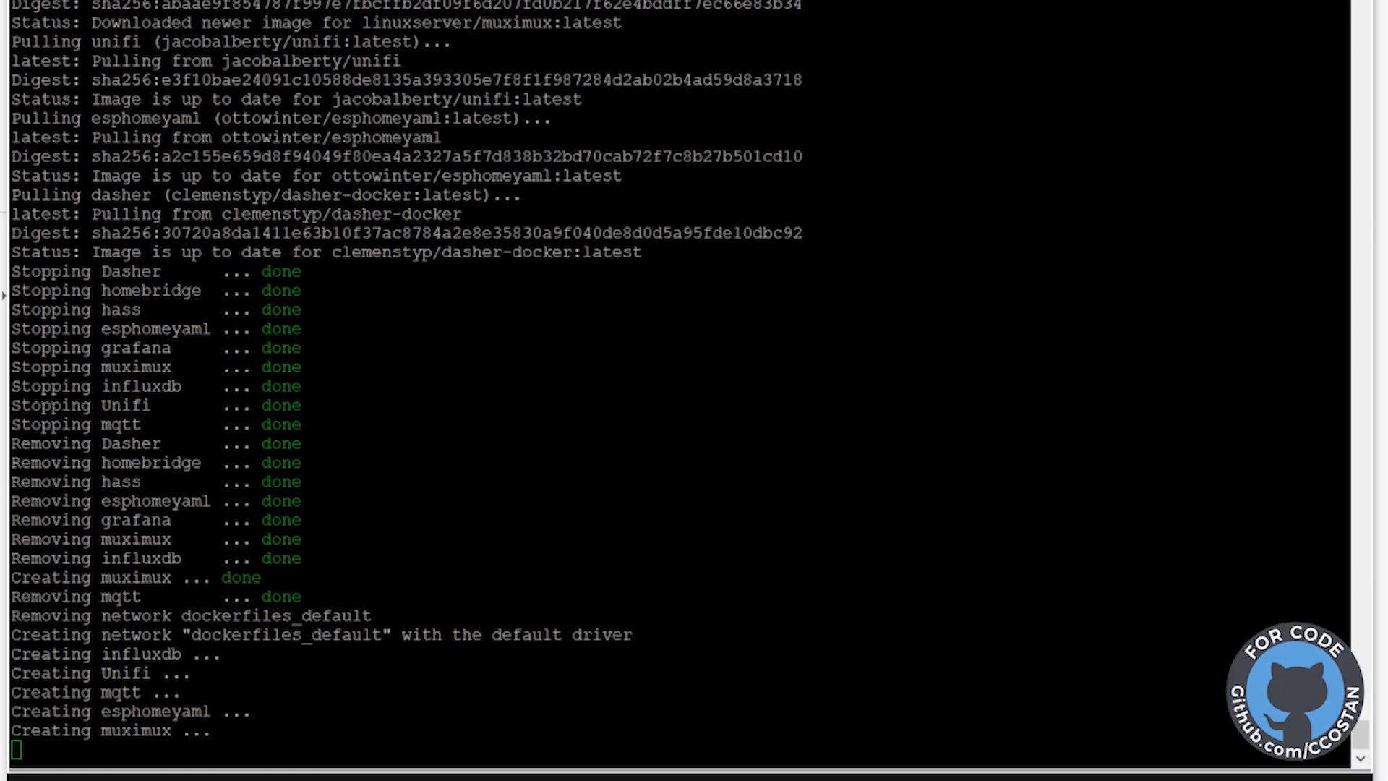
{"action": "scroll", "scroll_direction": "down", "scroll_amount": 3}
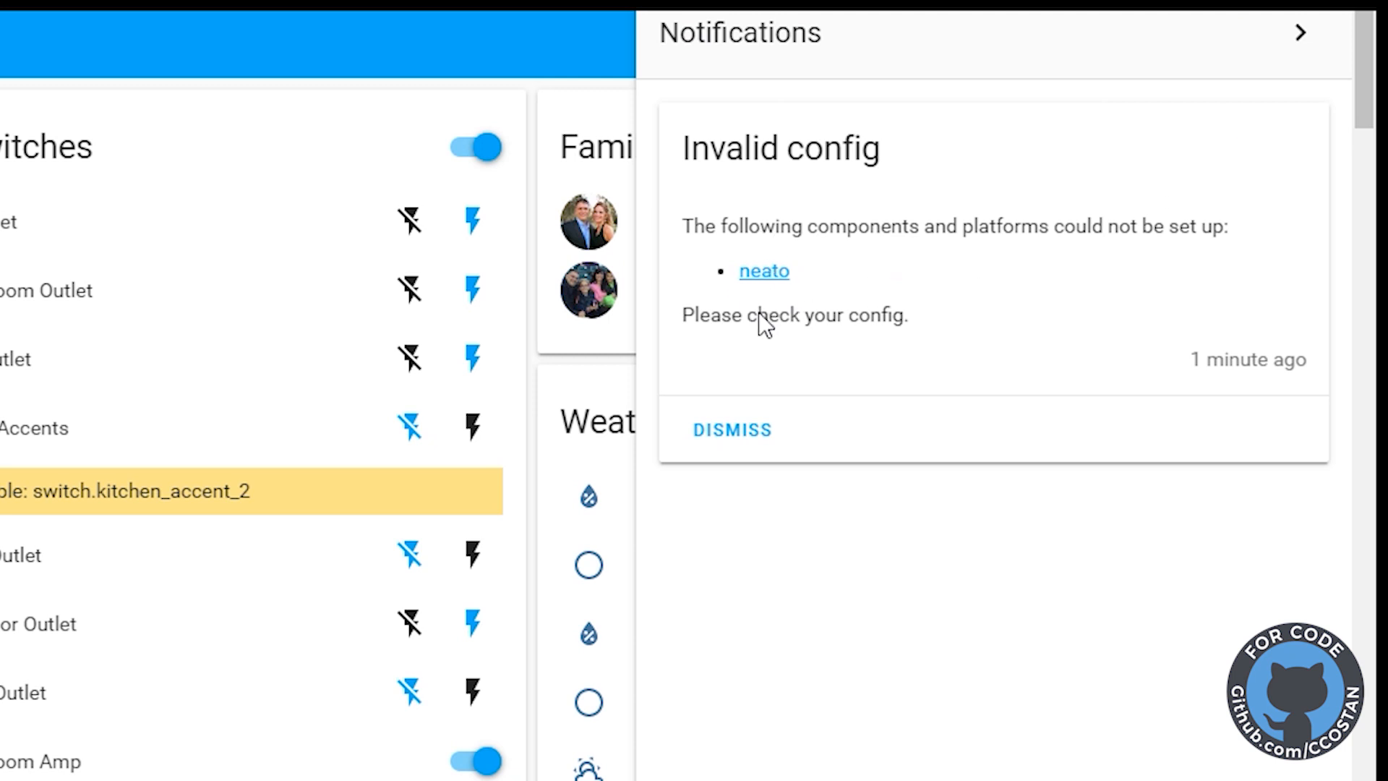
{"action": "mouse_move", "coordinate": [731, 429]}
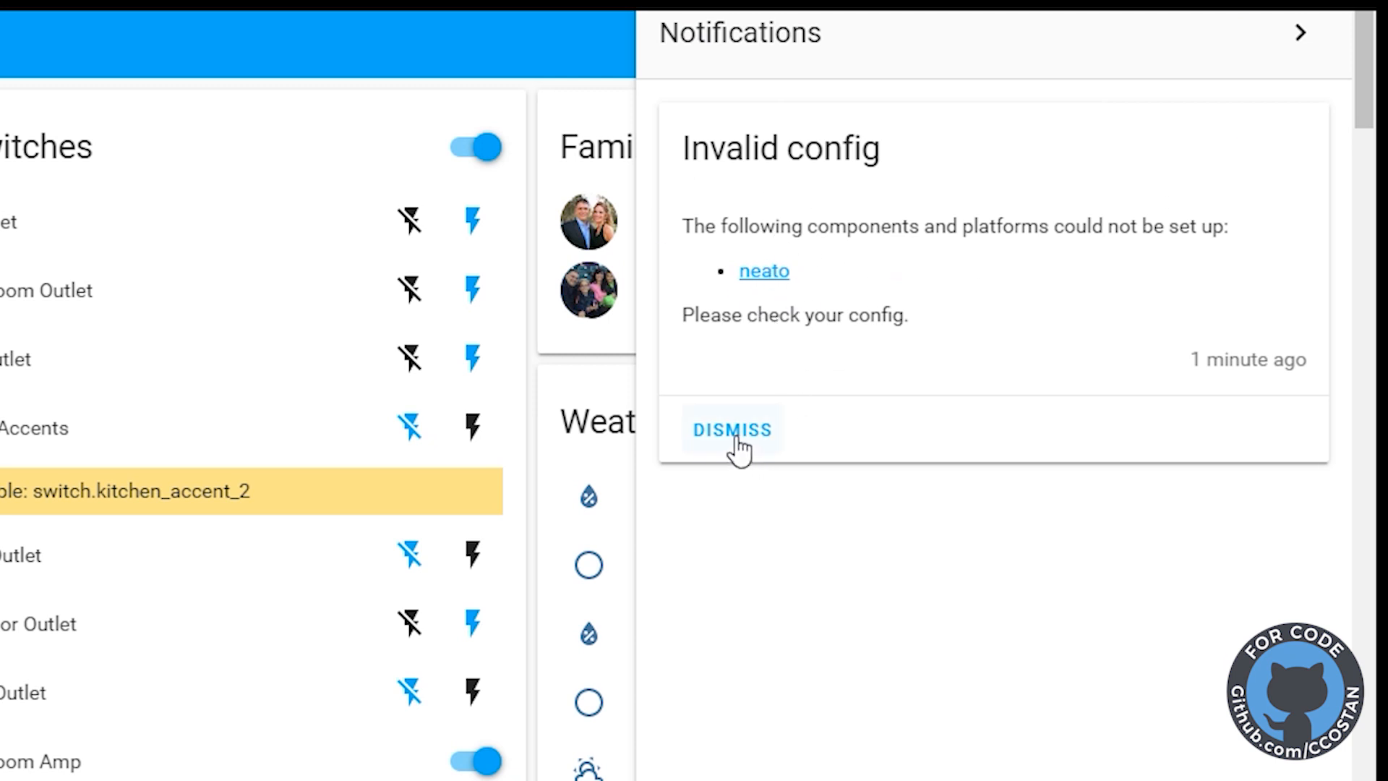
- Dismiss the Invalid config notification about the neato component
{"action": "left_click", "coordinate": [731, 431]}
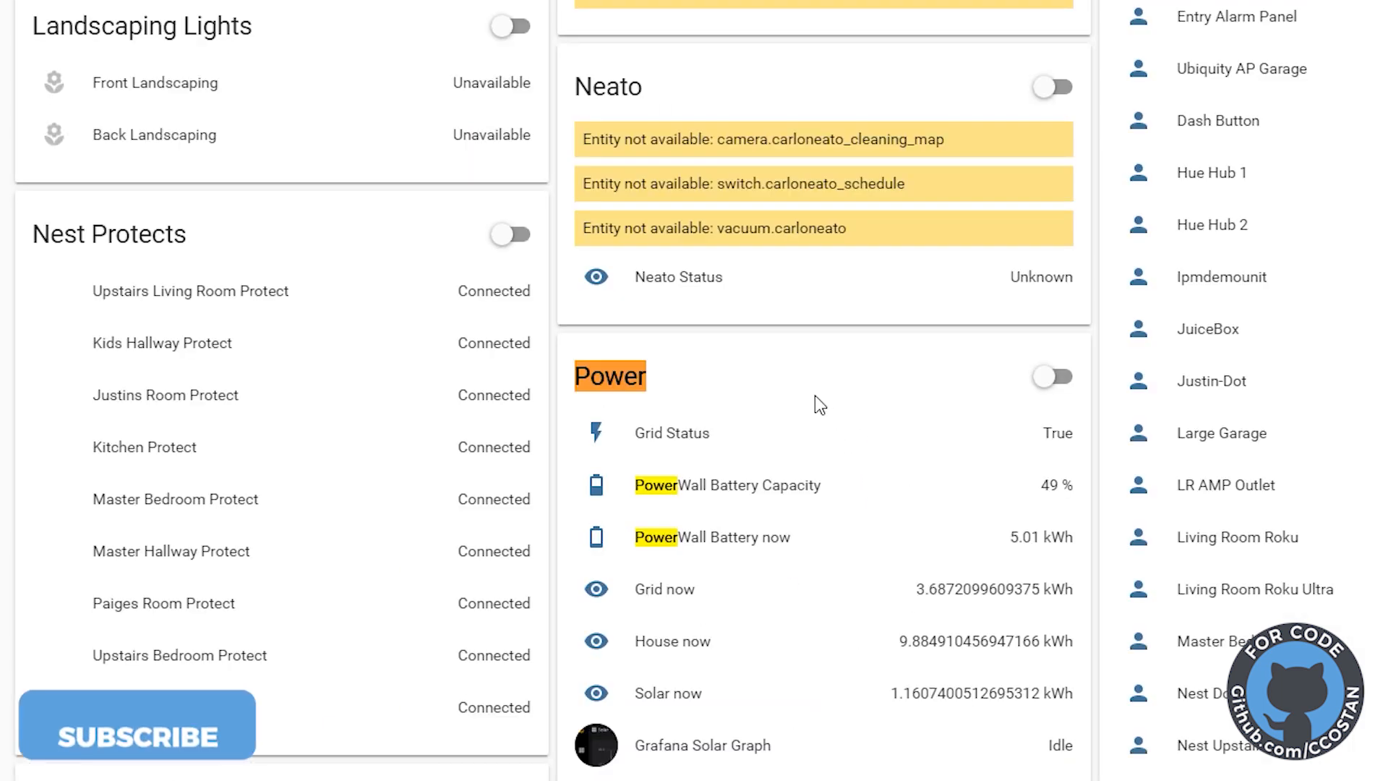
{"action": "mouse_move", "coordinate": [603, 446]}
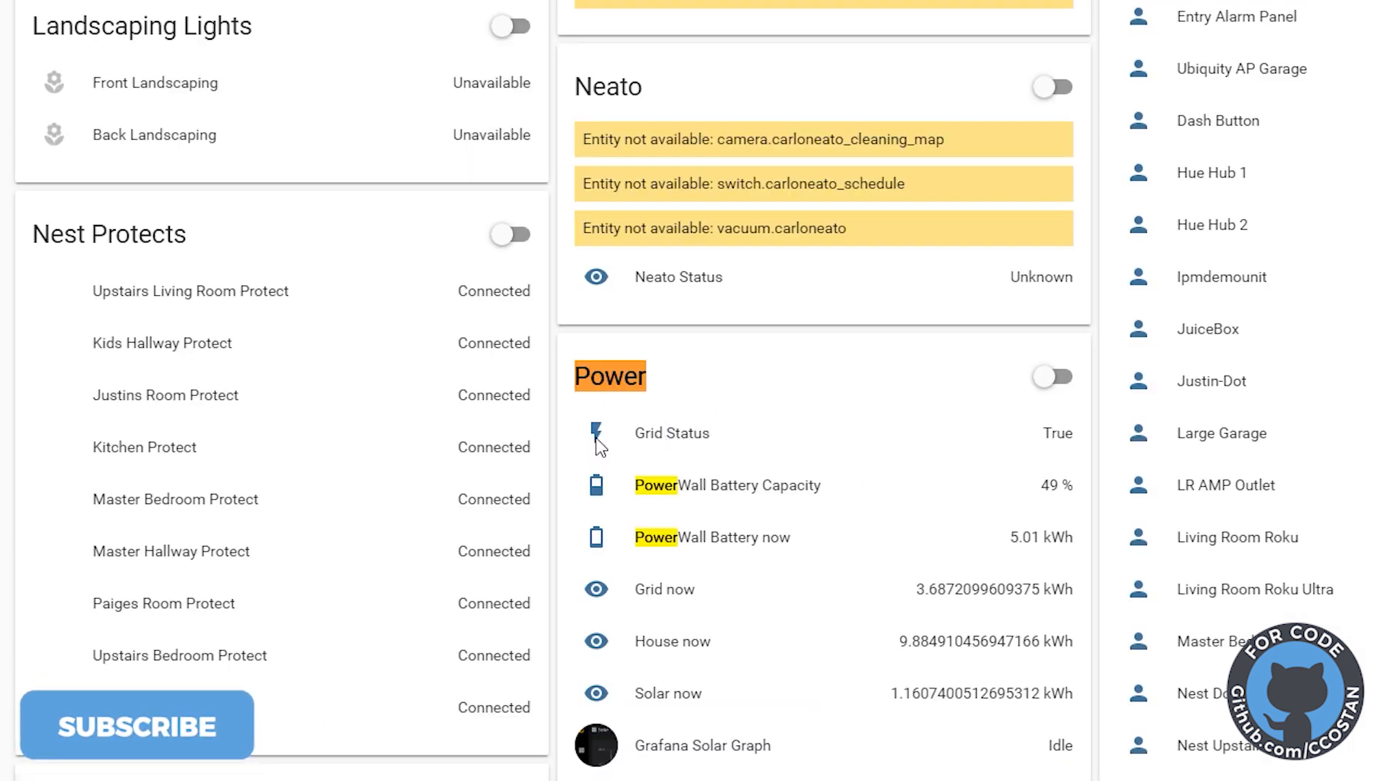
{"action": "left_click", "coordinate": [671, 433]}
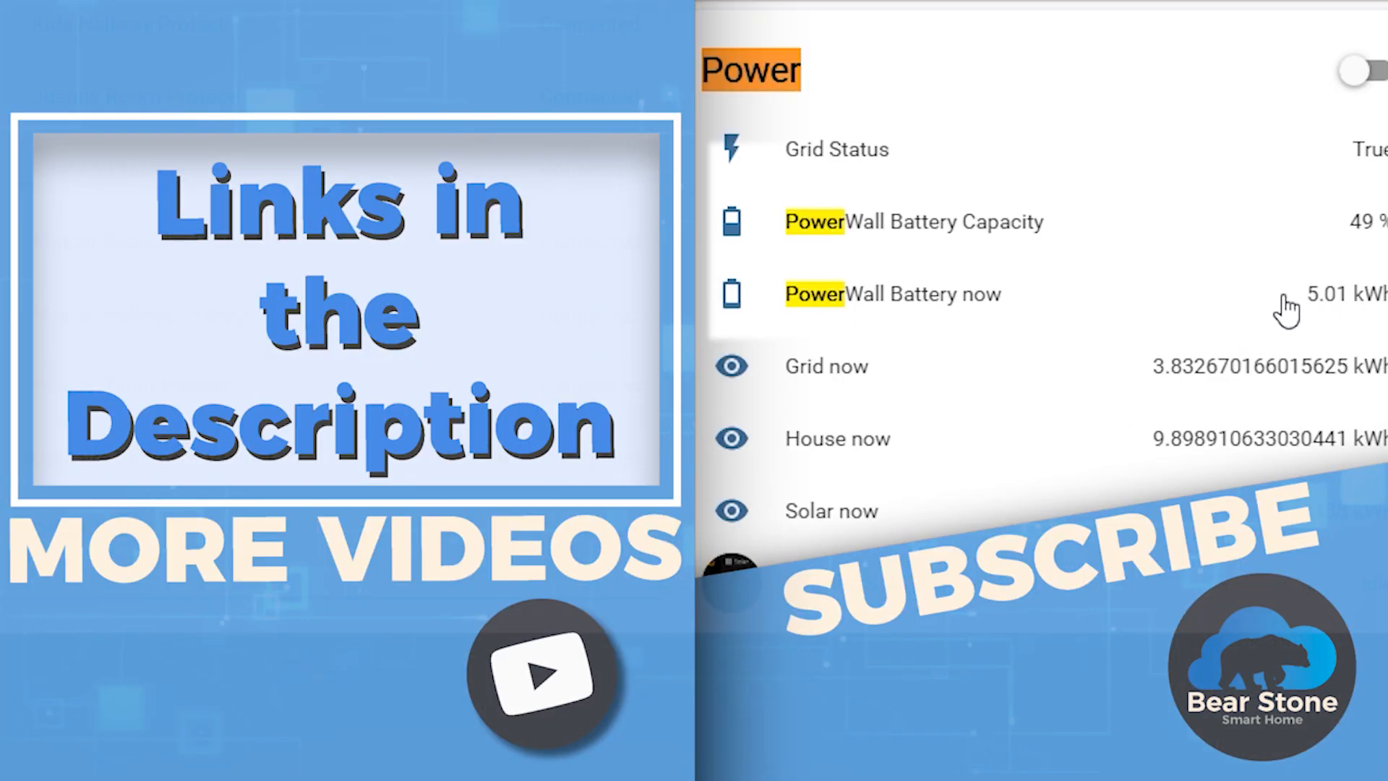
{"action": "mouse_move", "coordinate": [1340, 321]}
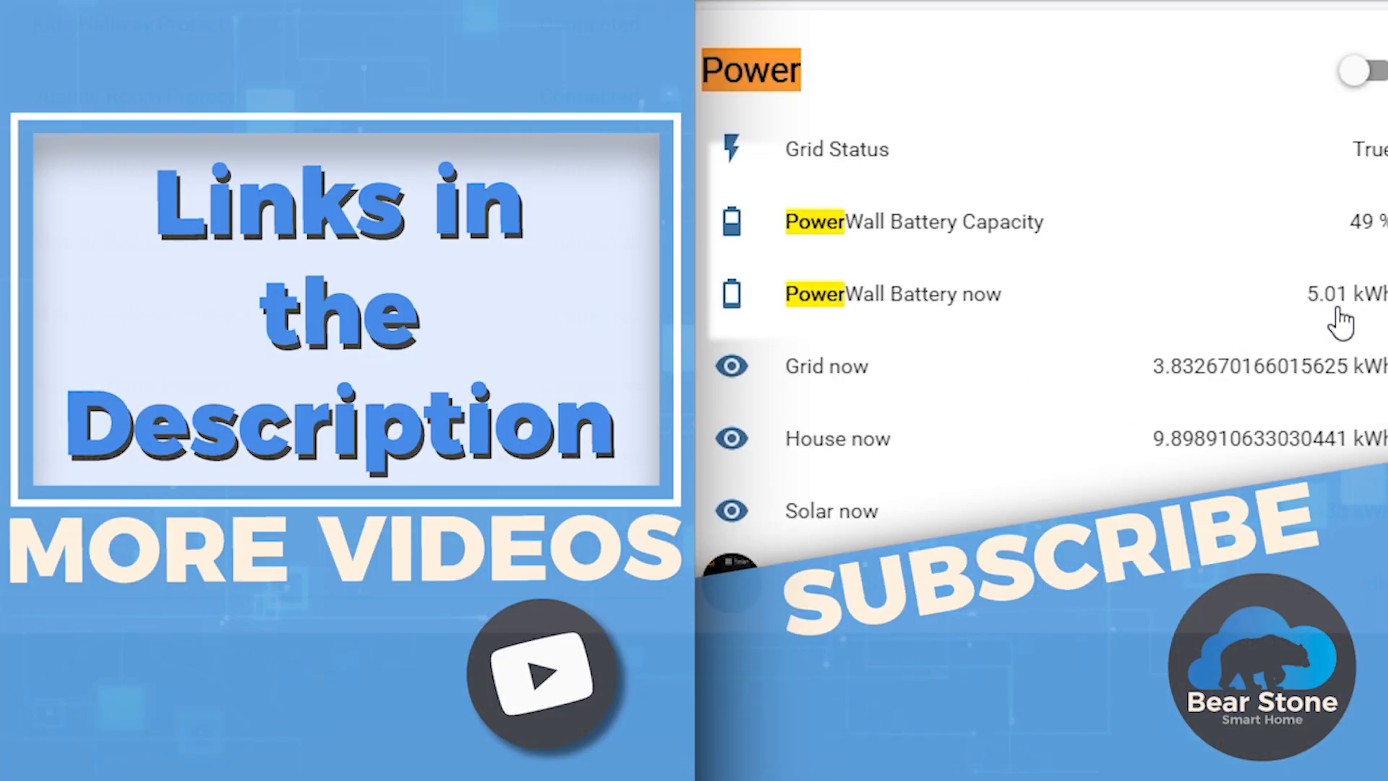
{"action": "mouse_move", "coordinate": [965, 344]}
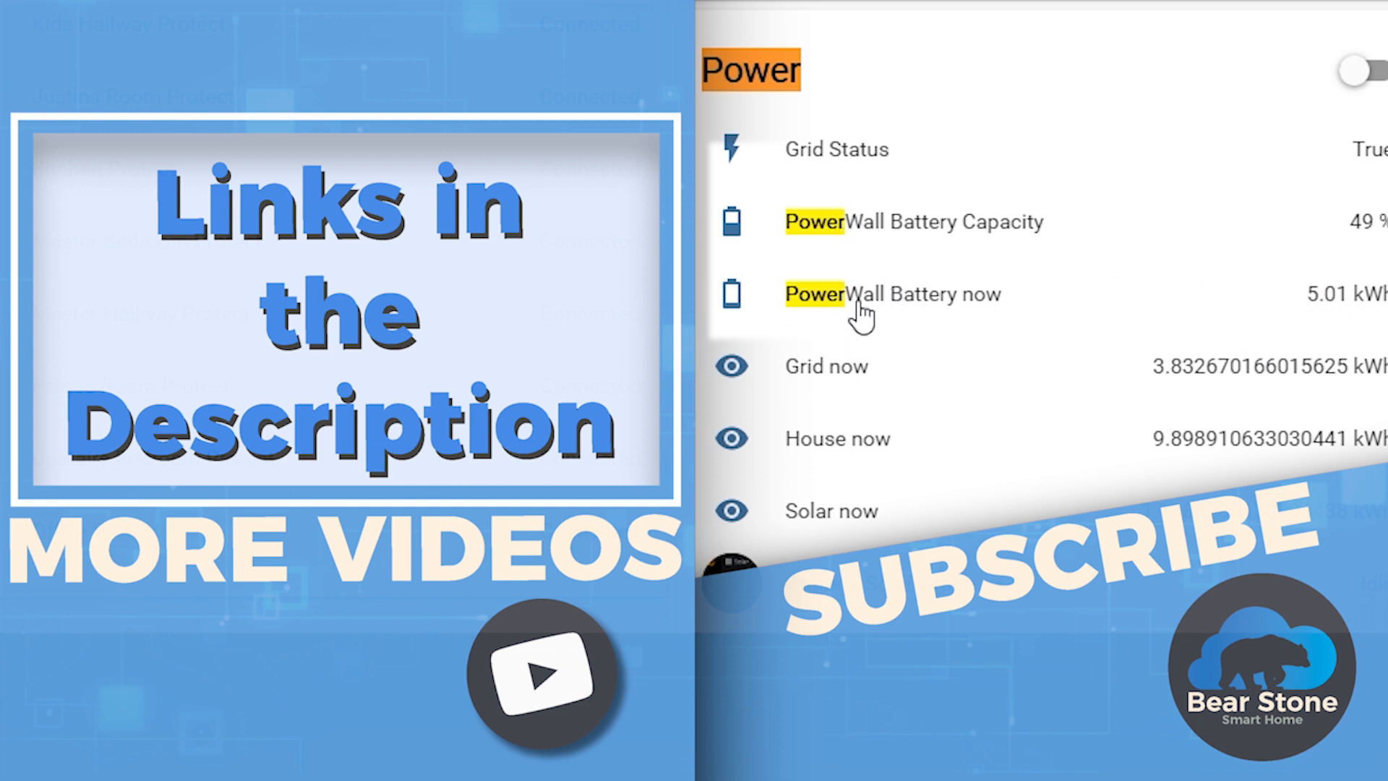
{"action": "mouse_move", "coordinate": [947, 223]}
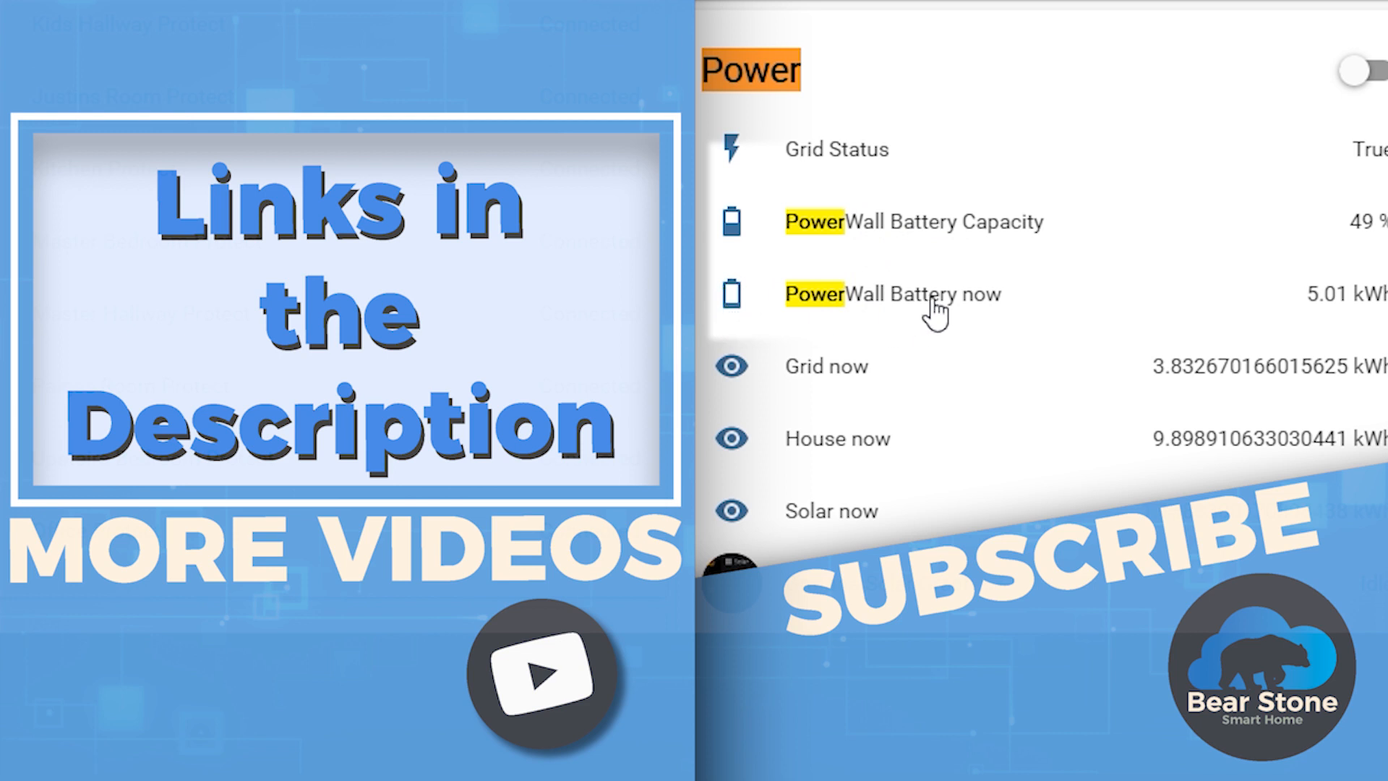
{"action": "mouse_move", "coordinate": [932, 314]}
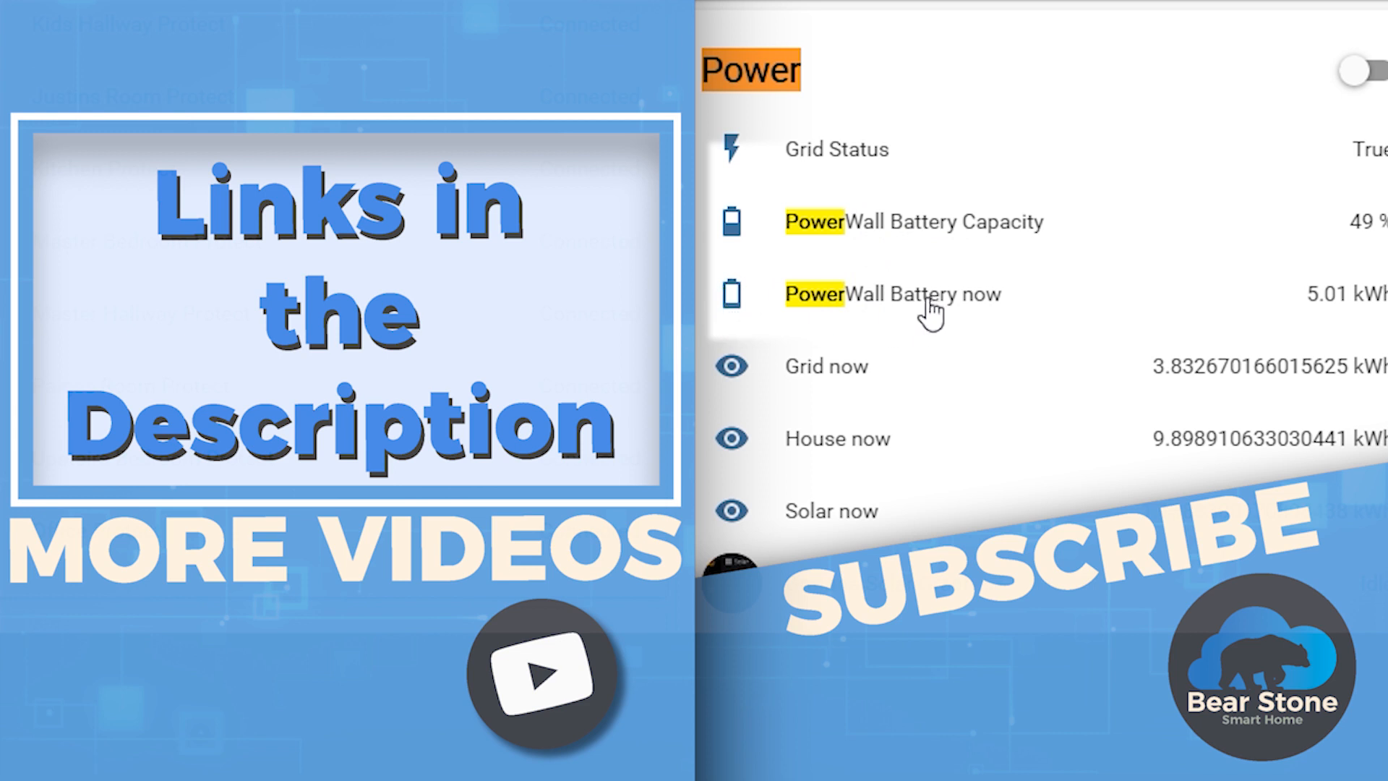
{"action": "mouse_move", "coordinate": [1156, 252]}
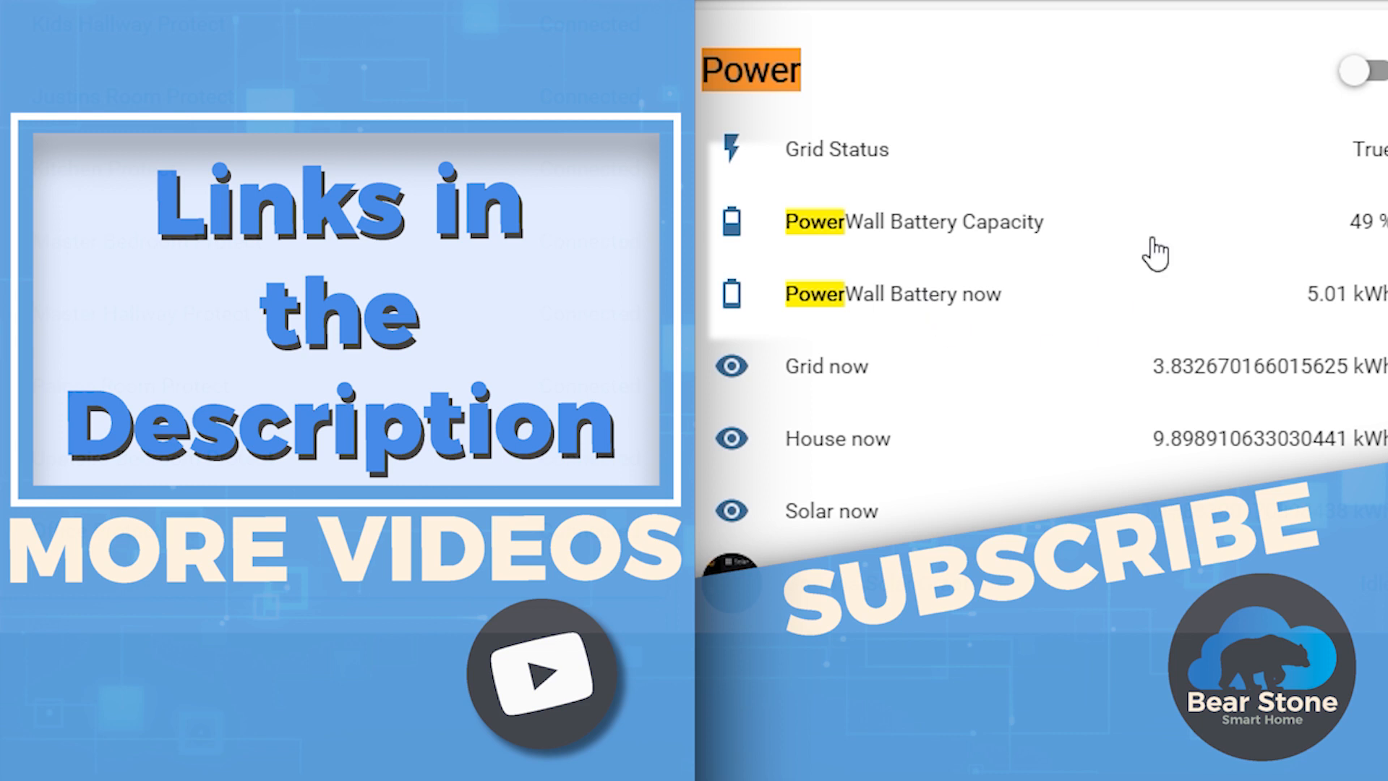
{"action": "mouse_move", "coordinate": [847, 67]}
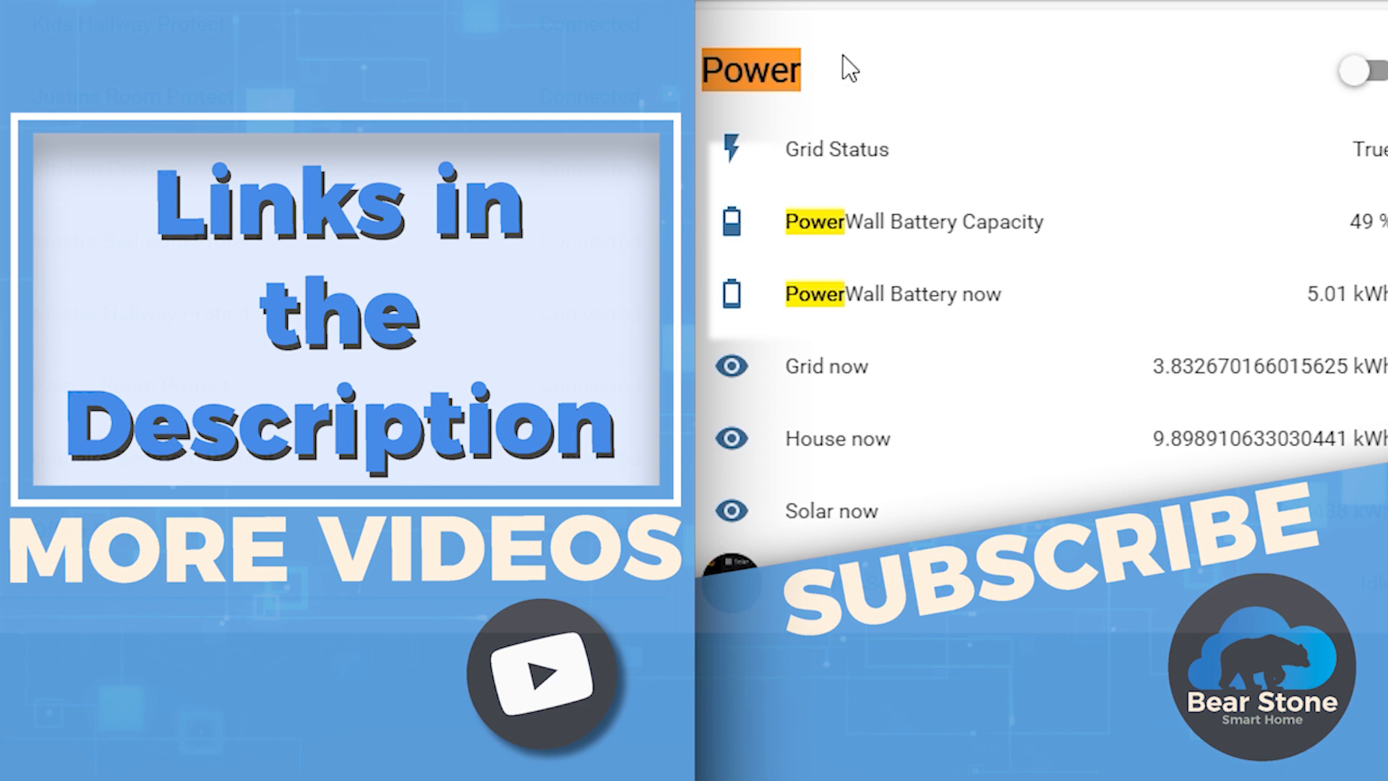